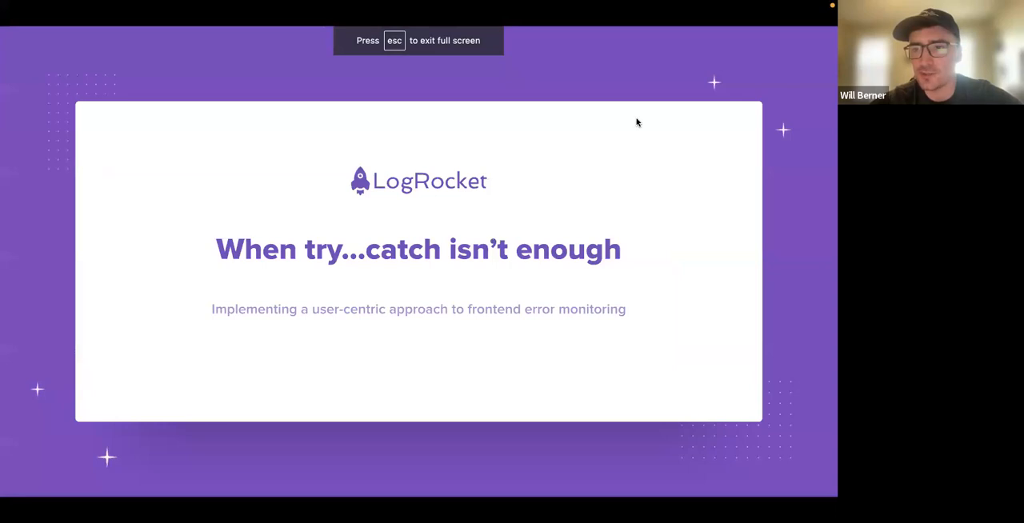
mouse_move(742, 201)
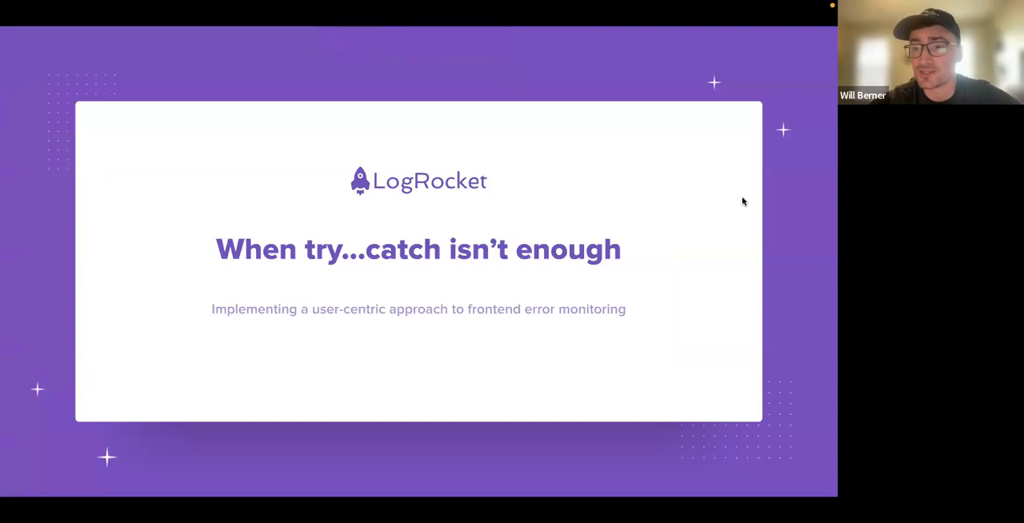
mouse_move(748, 202)
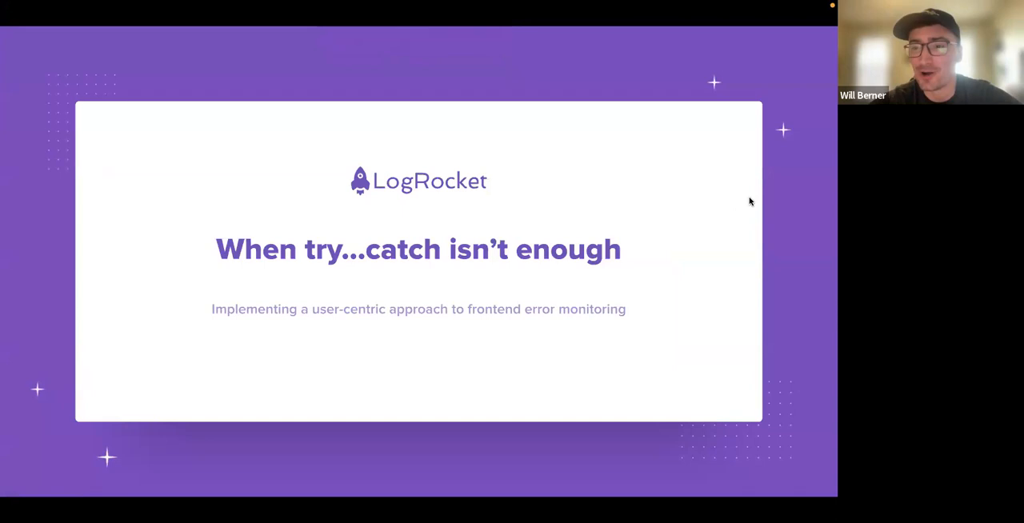
mouse_move(723, 153)
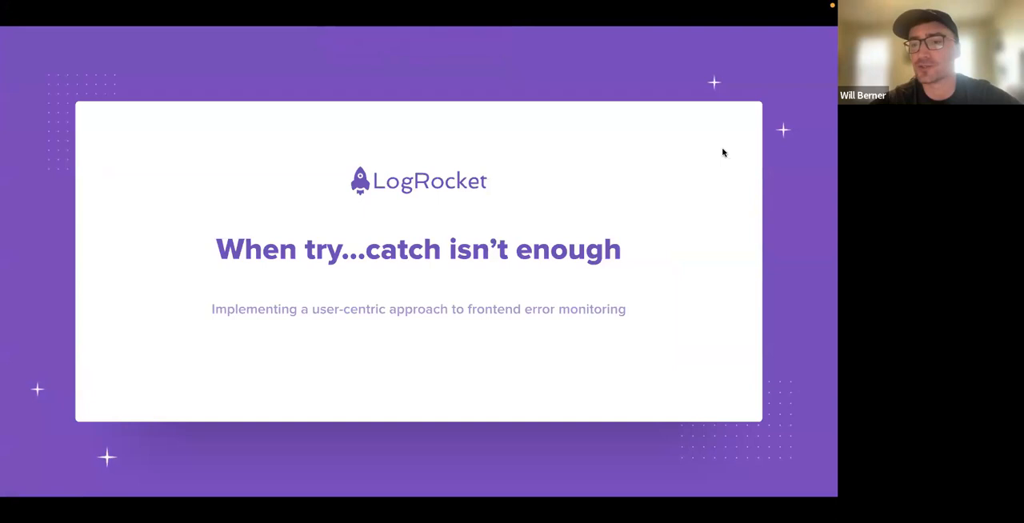
mouse_move(731, 275)
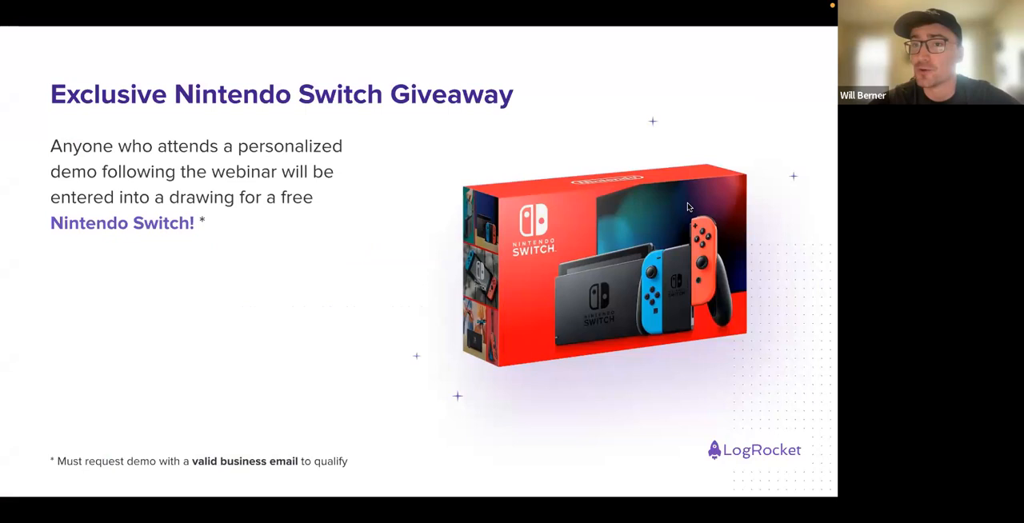
mouse_move(704, 221)
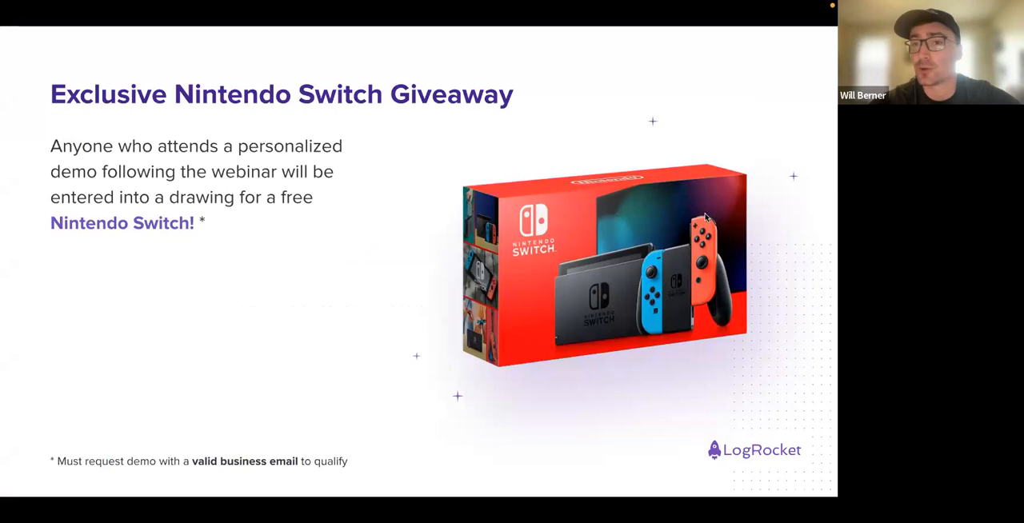
mouse_move(505, 222)
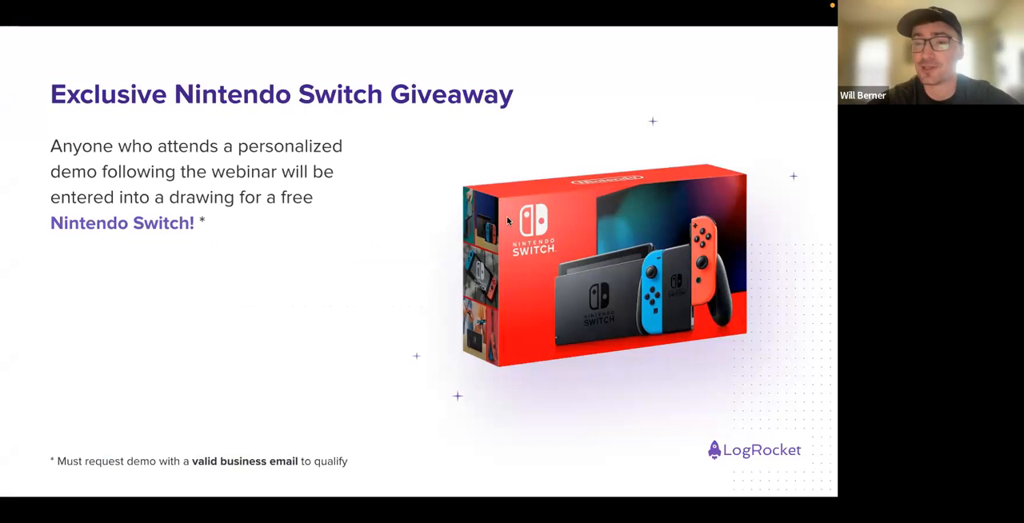
mouse_move(790, 240)
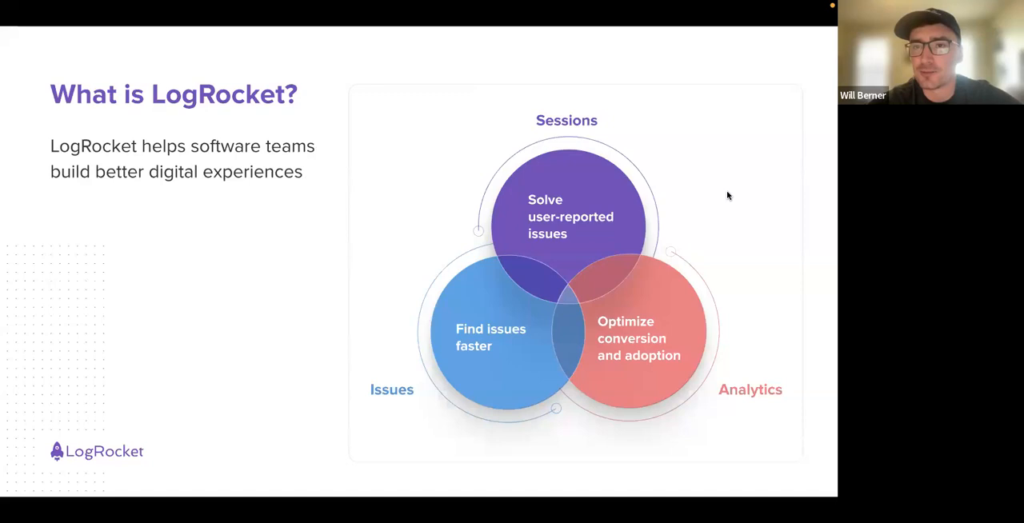
mouse_move(562, 200)
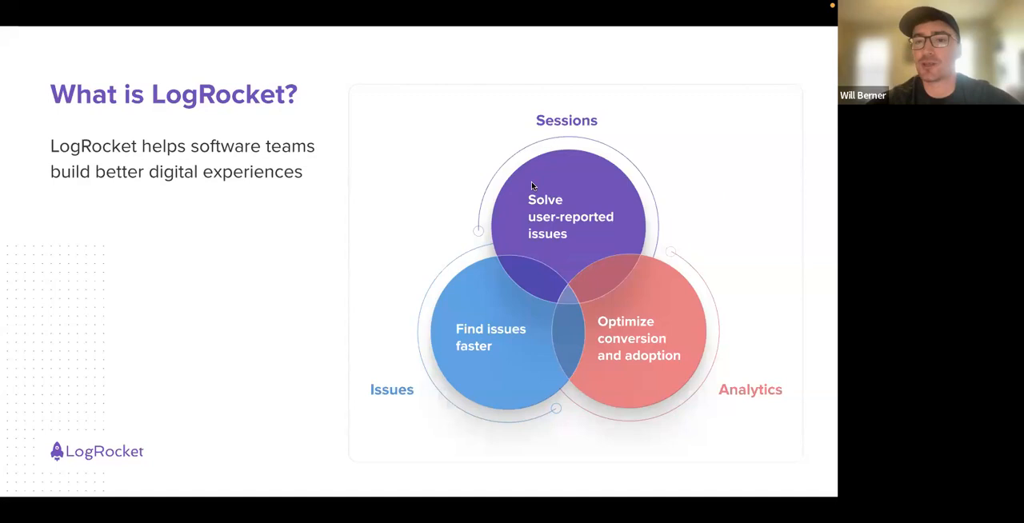
mouse_move(483, 221)
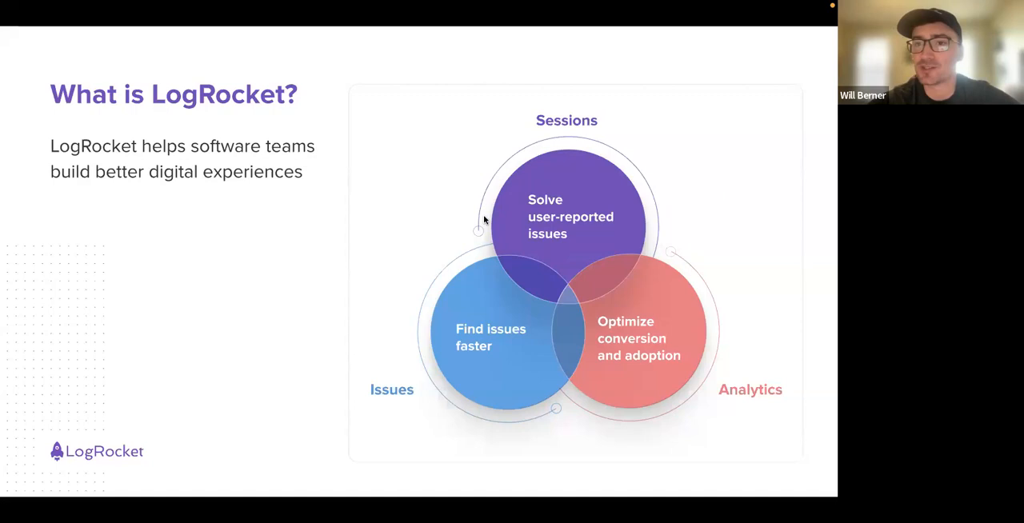
mouse_move(567, 160)
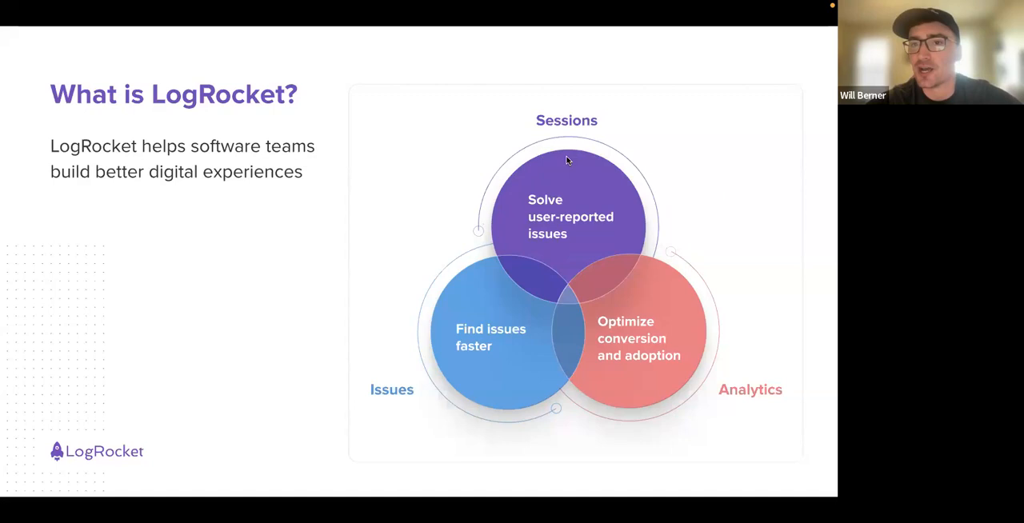
mouse_move(581, 379)
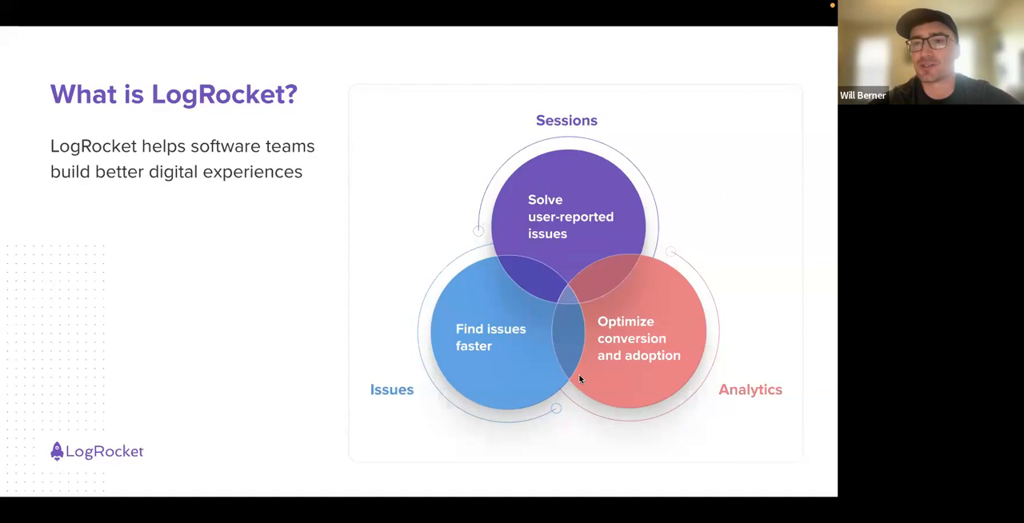
mouse_move(581, 371)
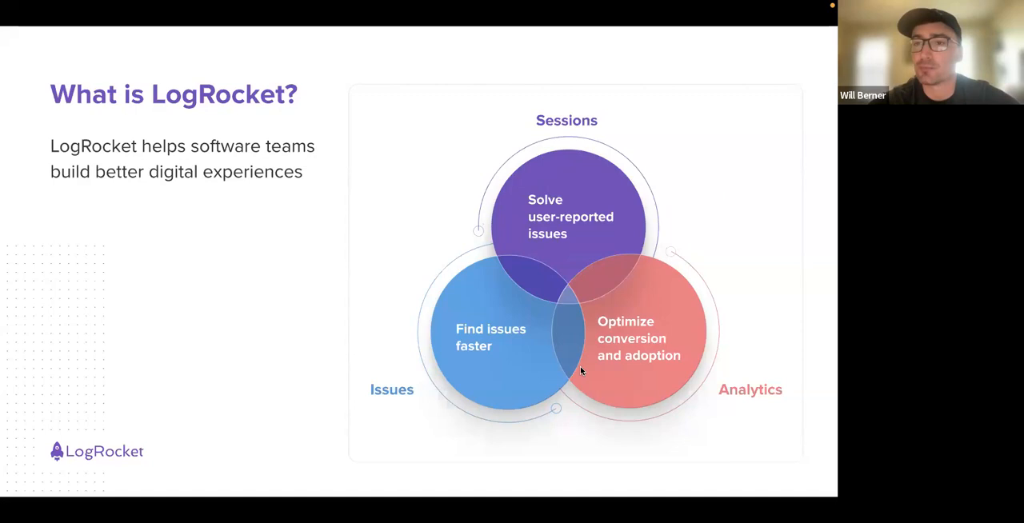
mouse_move(659, 355)
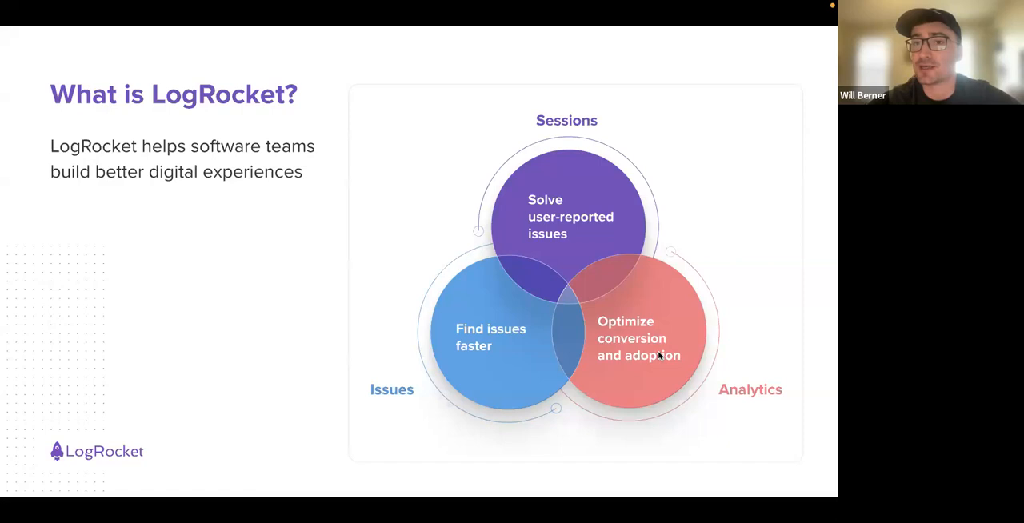
mouse_move(738, 298)
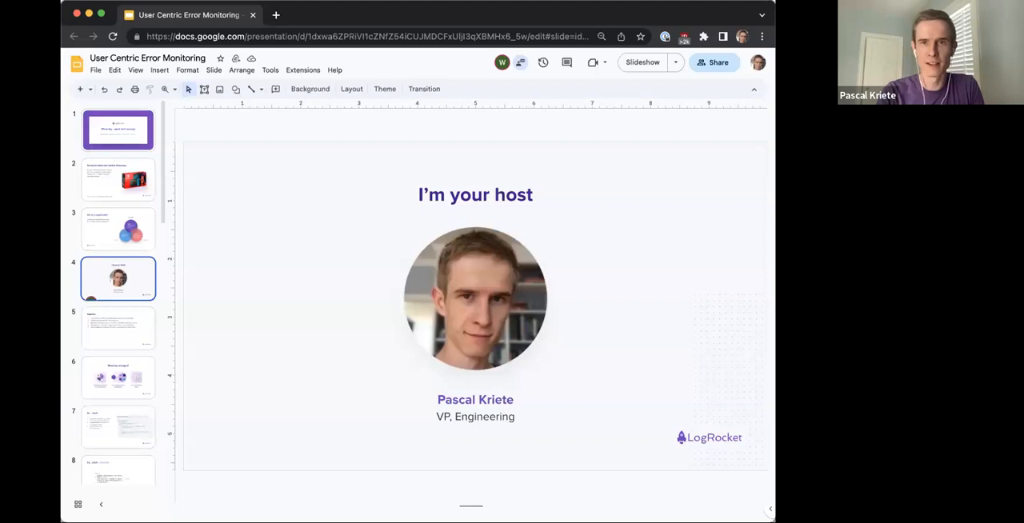
Step: Present the 'I'm your host' slide as a full-screen slideshow
click(642, 61)
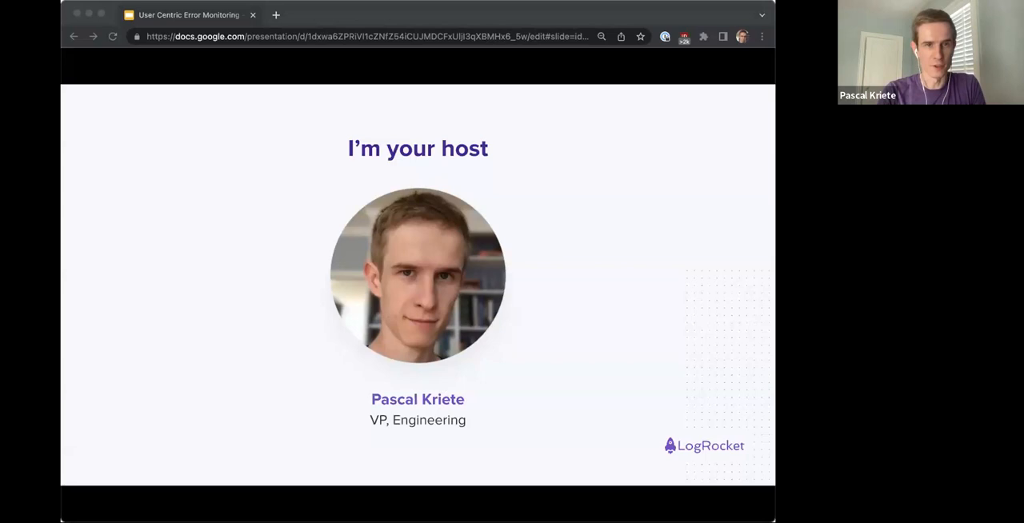
mouse_move(629, 309)
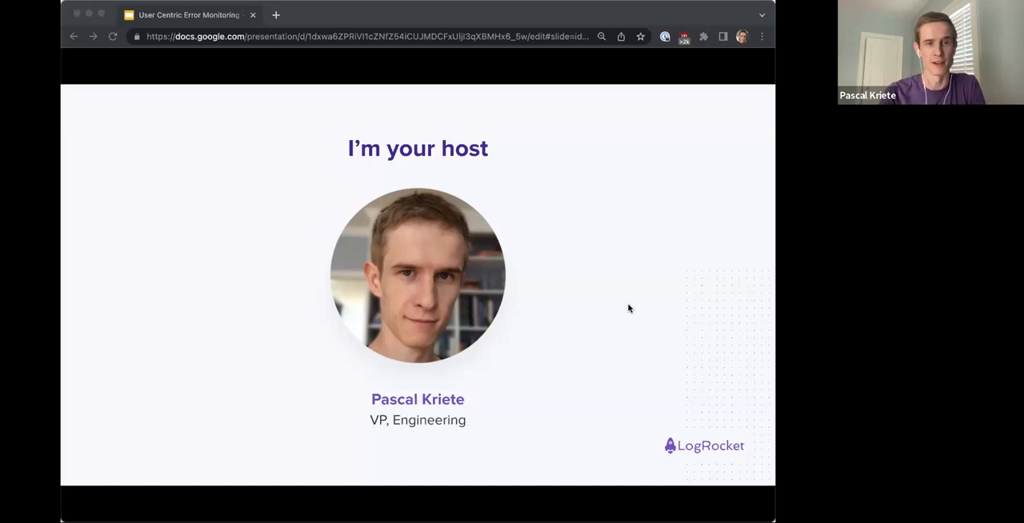
mouse_move(377, 239)
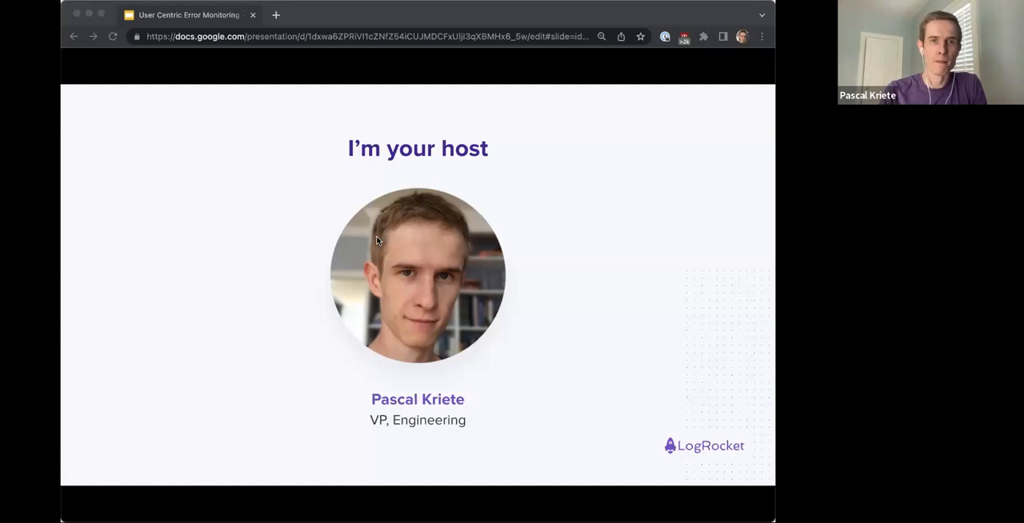
mouse_move(523, 307)
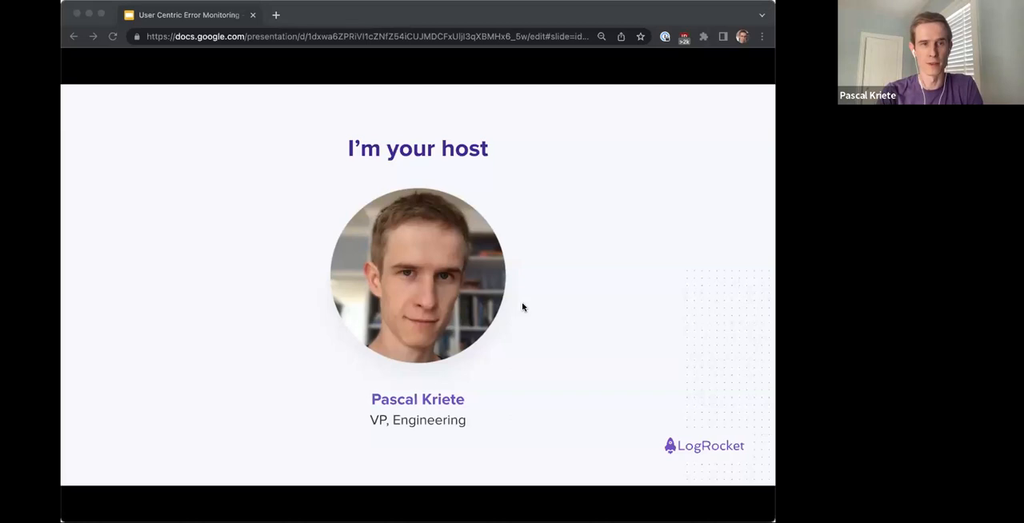
mouse_move(505, 304)
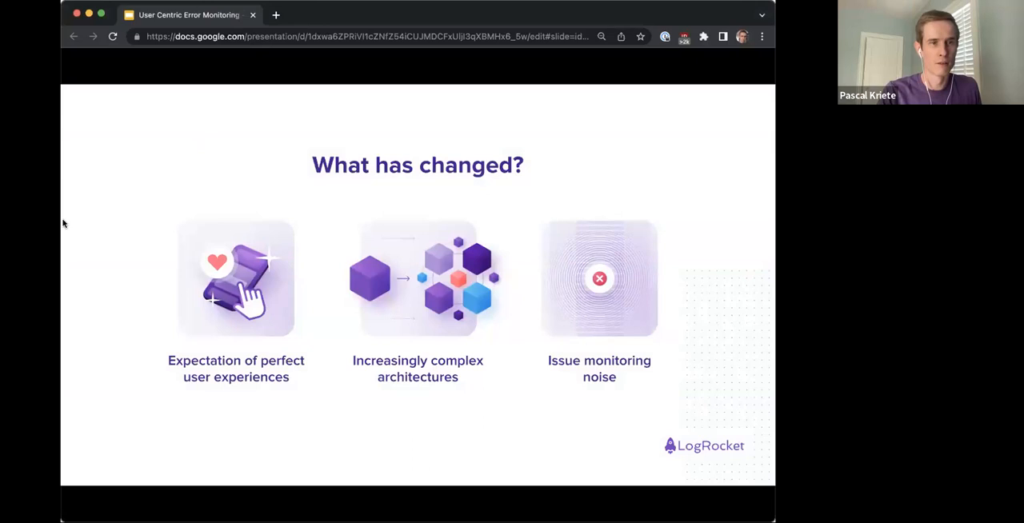
mouse_move(172, 288)
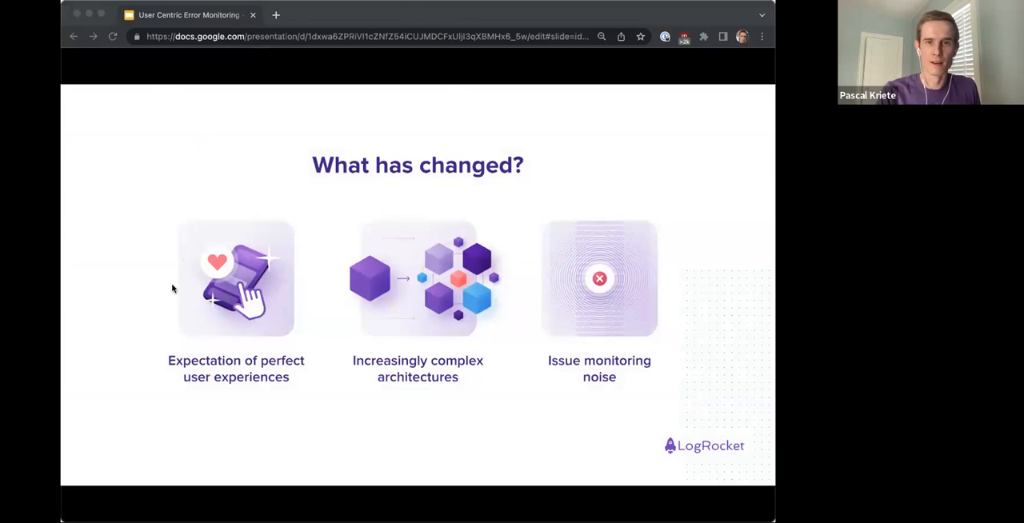
mouse_move(130, 318)
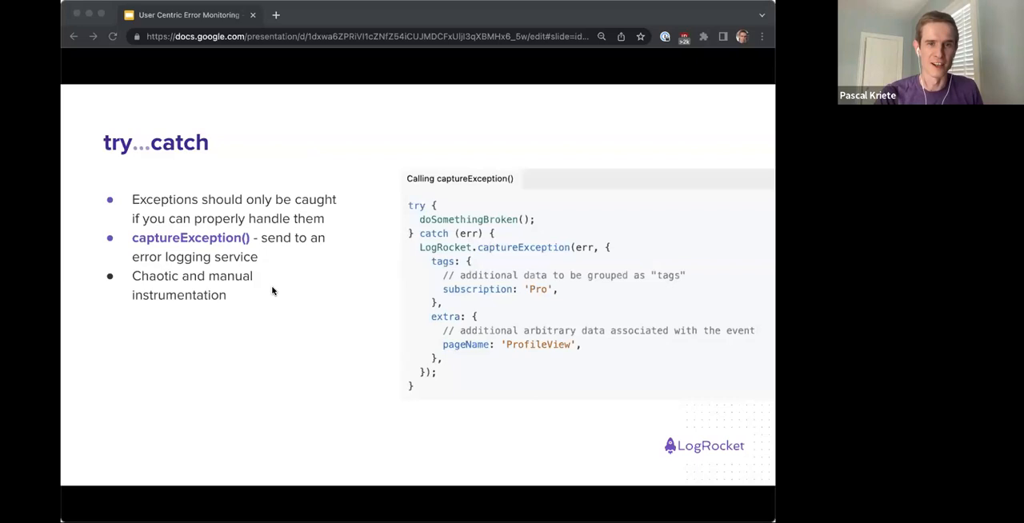
mouse_move(605, 23)
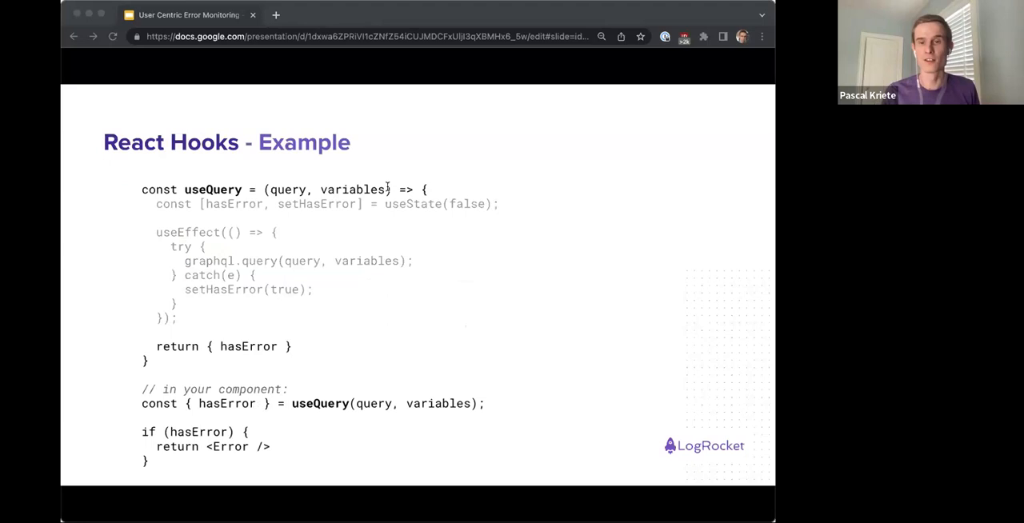
mouse_move(723, 167)
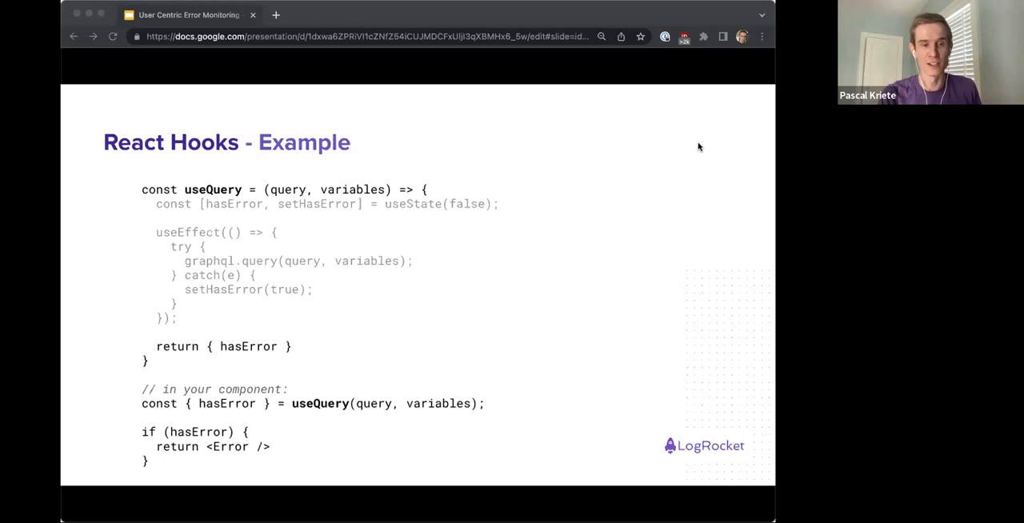
mouse_move(661, 326)
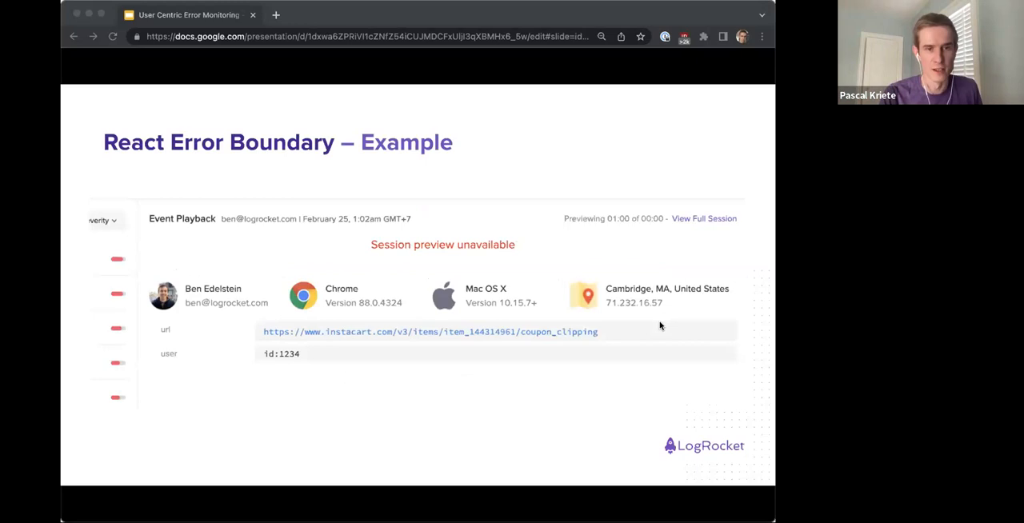
mouse_move(279, 329)
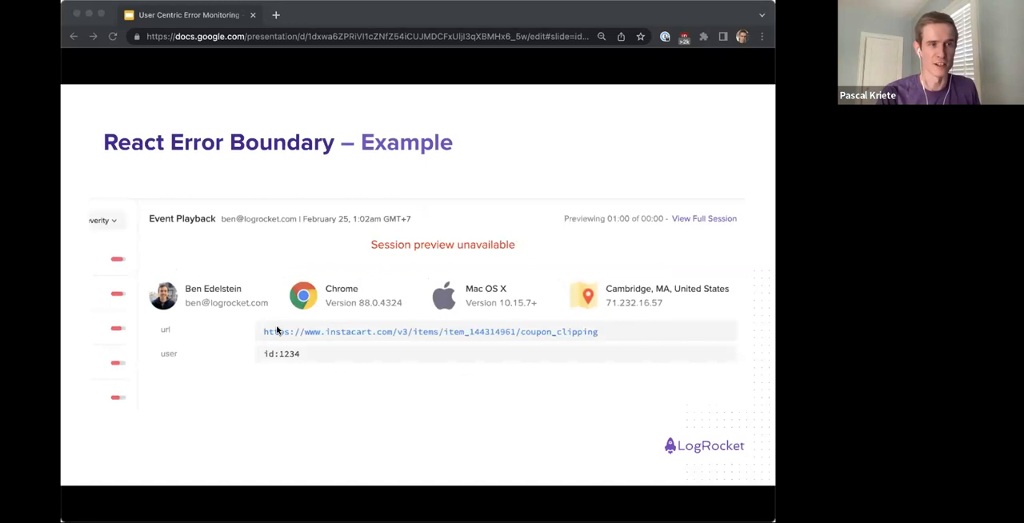
mouse_move(288, 330)
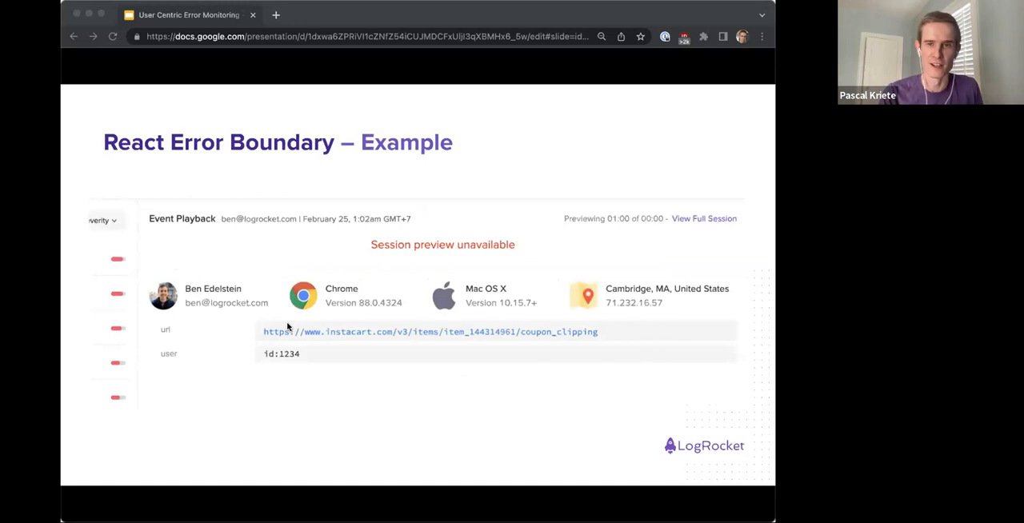
mouse_move(730, 410)
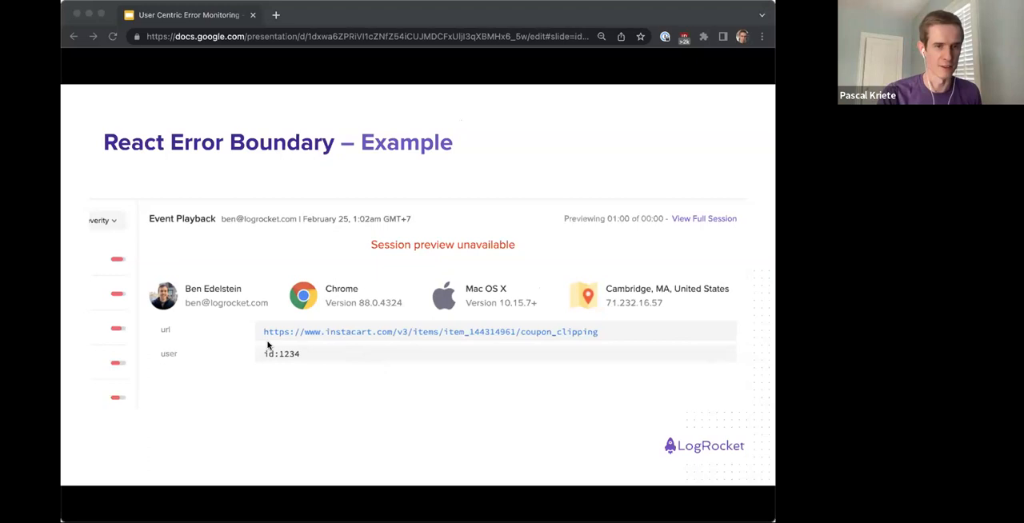
mouse_move(604, 310)
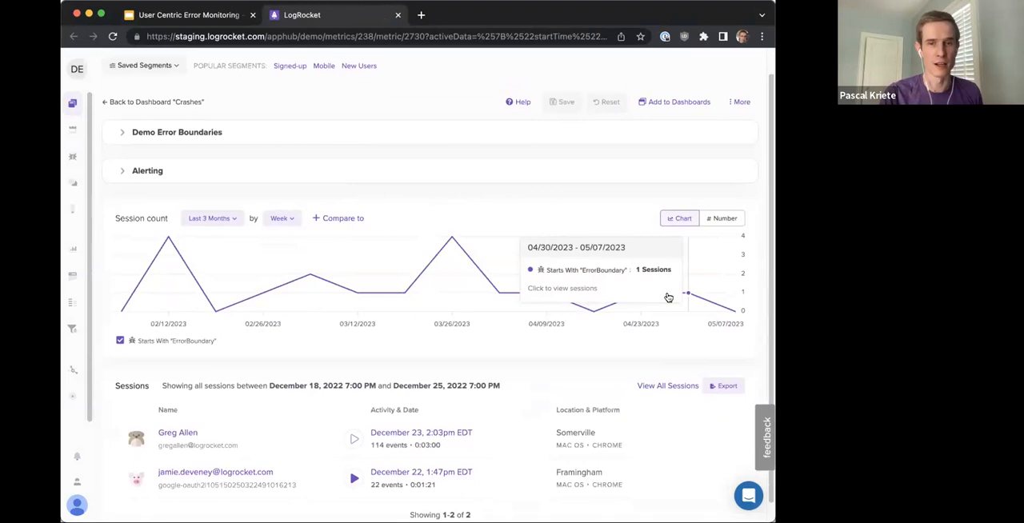
Step: Load the Newburyport session replay from the latest Session count data point
click(548, 307)
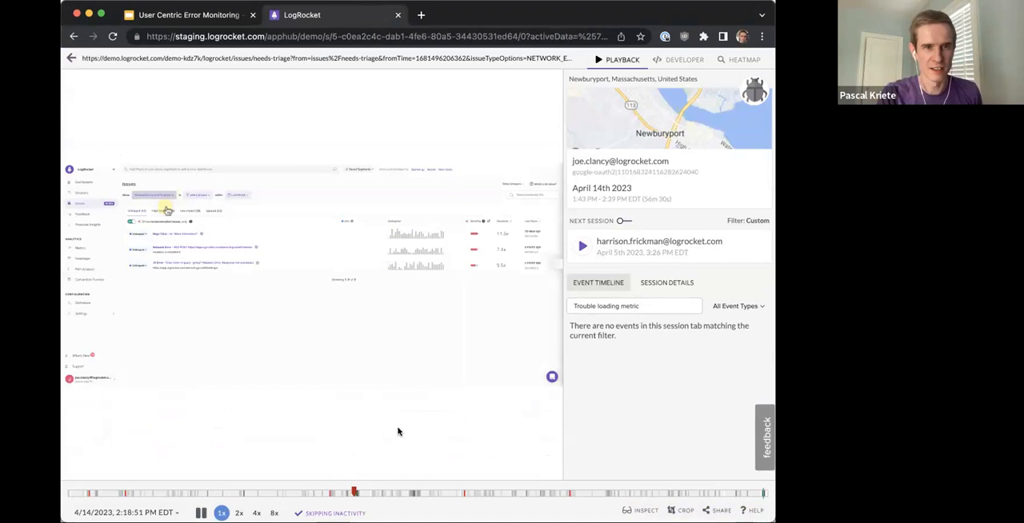
Step: Pause the Newburyport replay at 2:16:53 PM on the demo app's Issues view
click(166, 211)
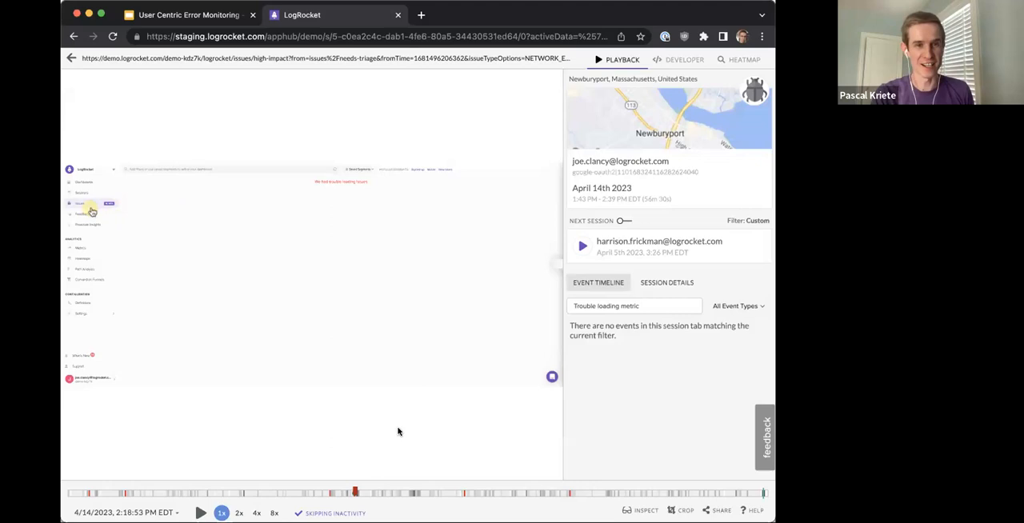
mouse_move(323, 307)
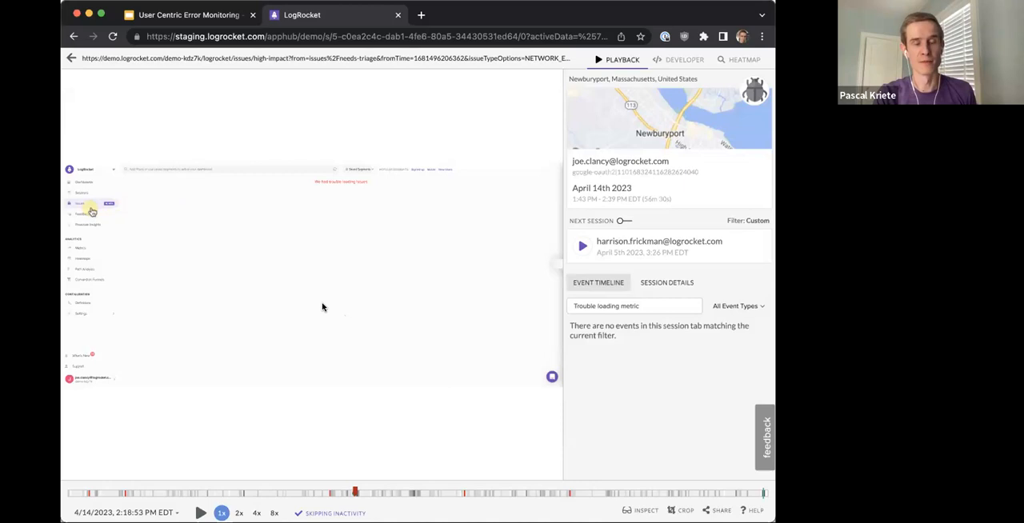
mouse_move(404, 385)
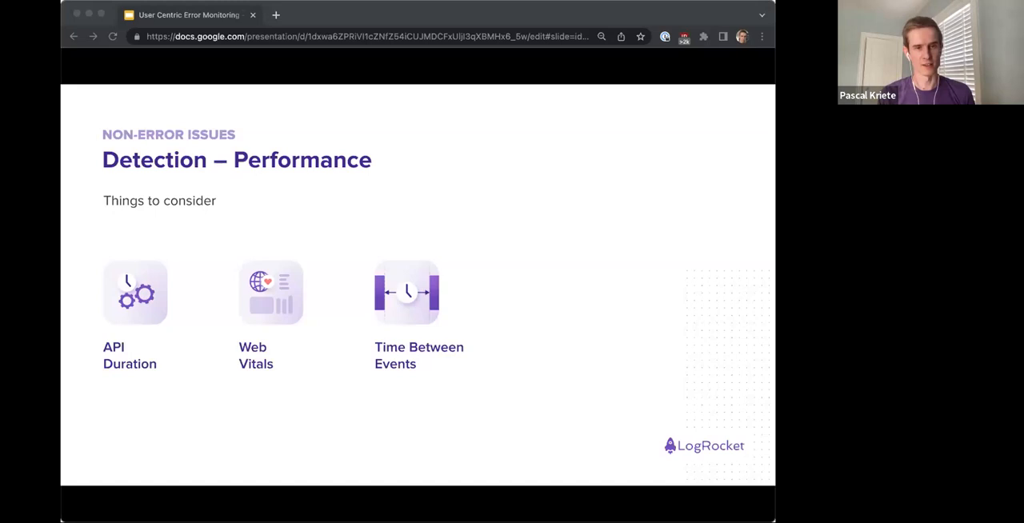
Step: Switch from the Detection – Performance slide to the LogRocket Performance Monitoring dashboard
click(328, 15)
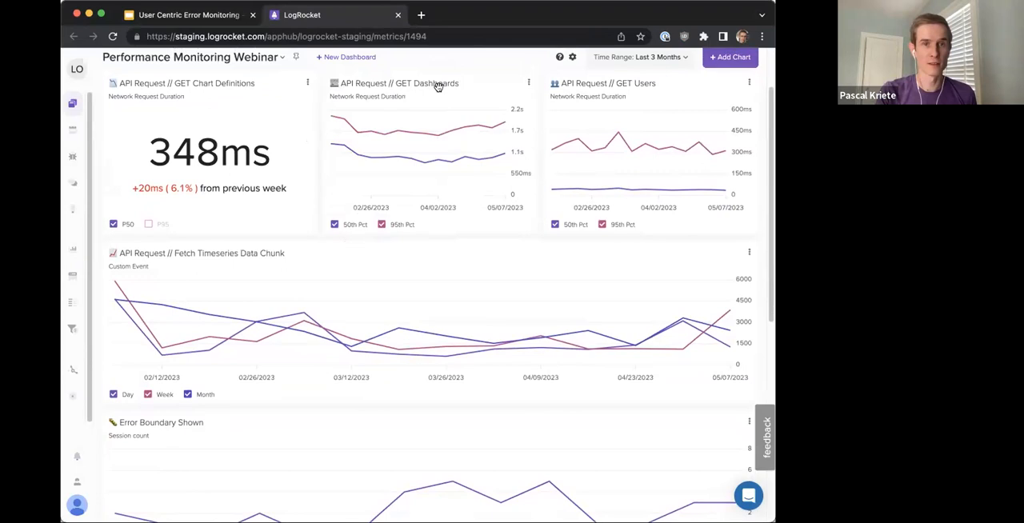
mouse_move(499, 243)
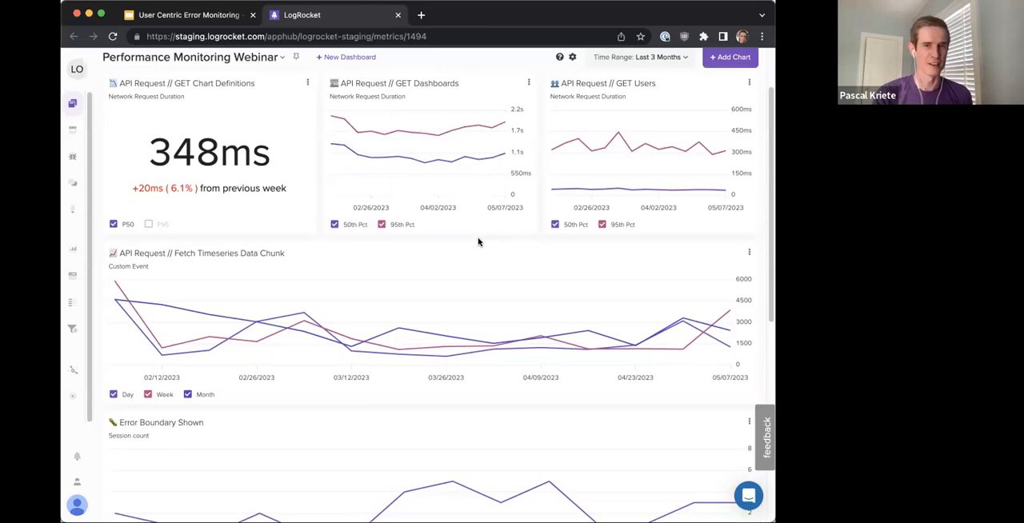
scroll(down, 3)
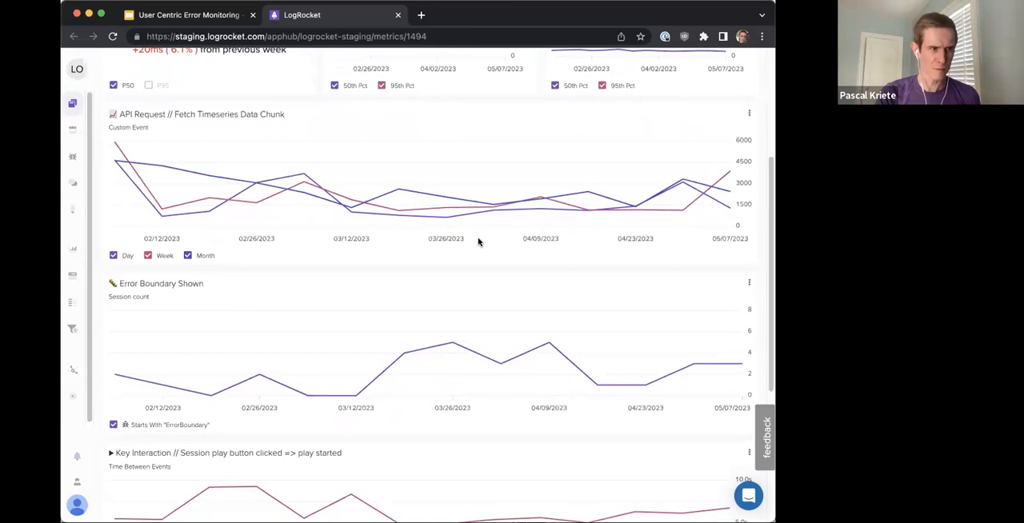
scroll(down, 3)
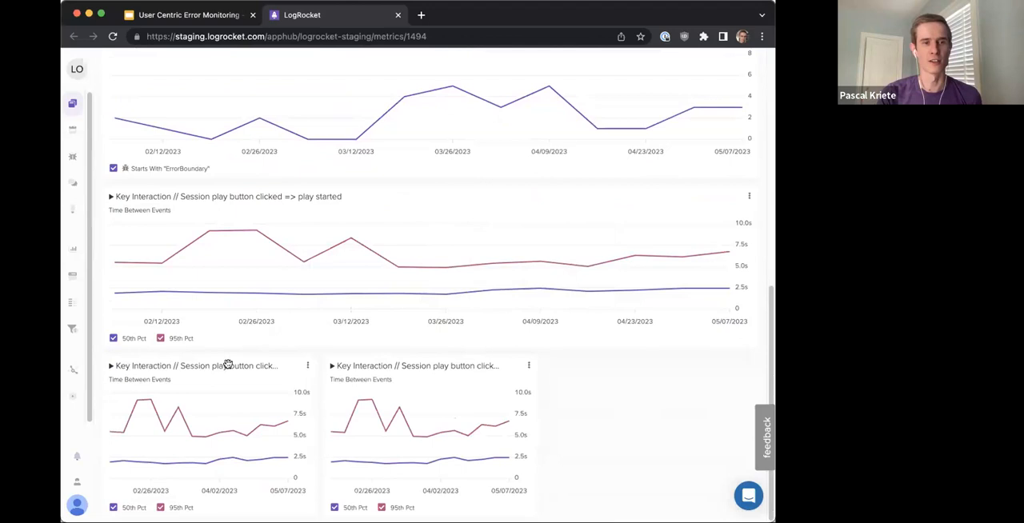
scroll(down, 3)
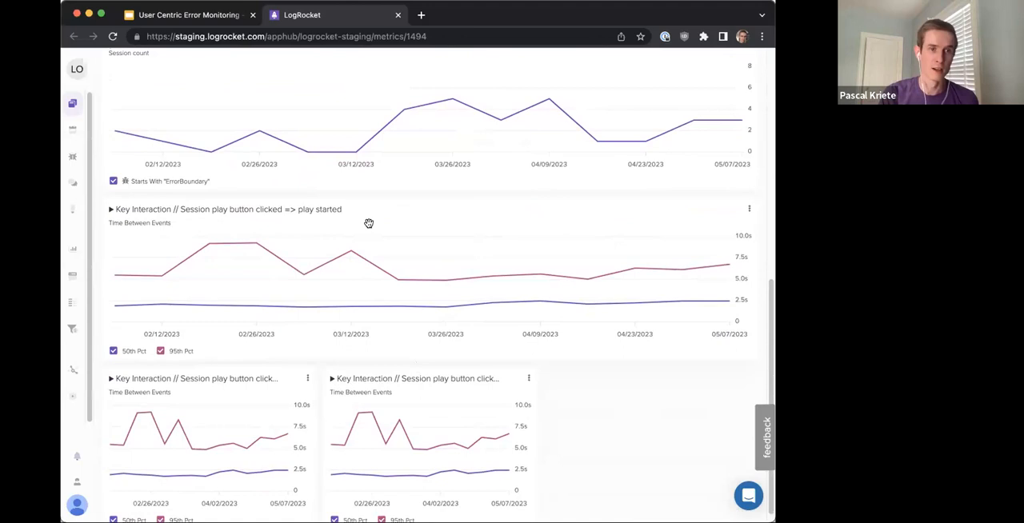
mouse_move(269, 212)
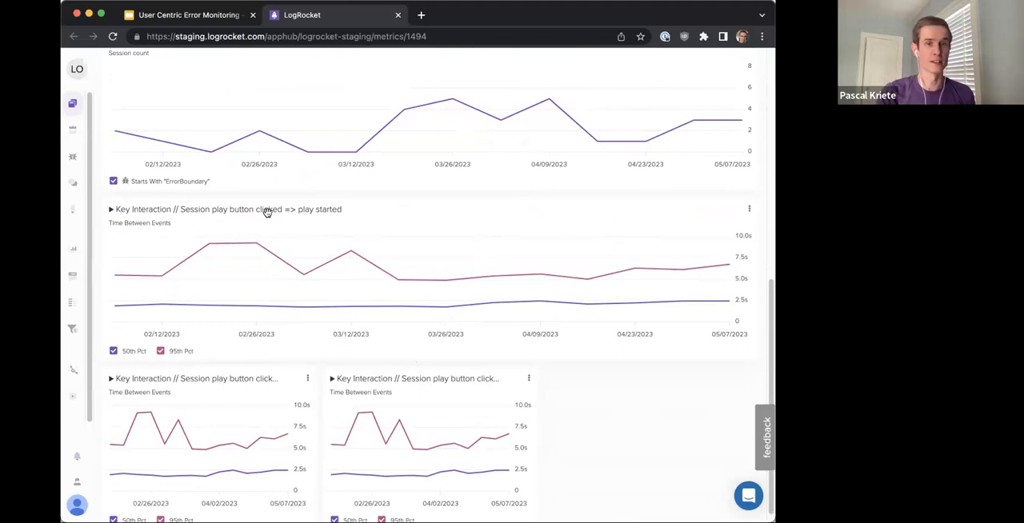
mouse_move(352, 210)
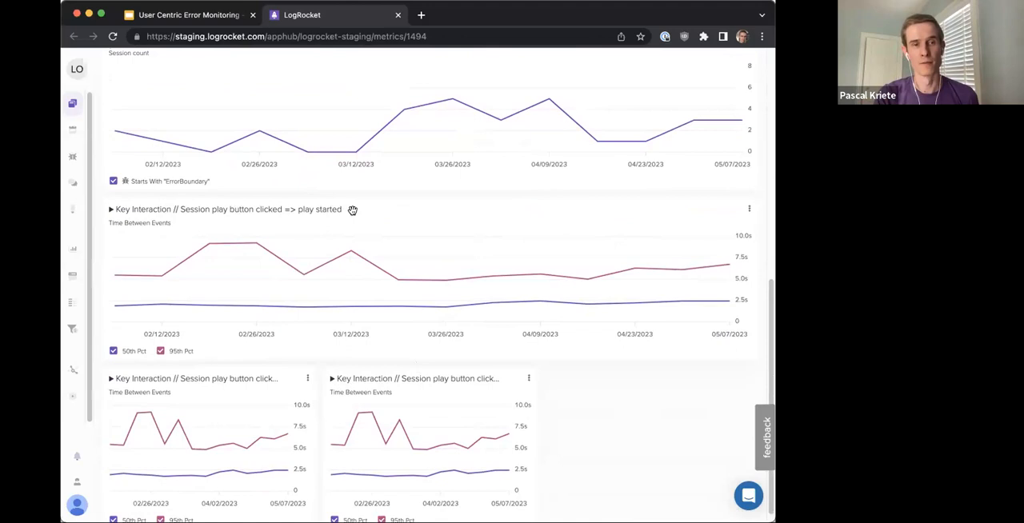
mouse_move(360, 206)
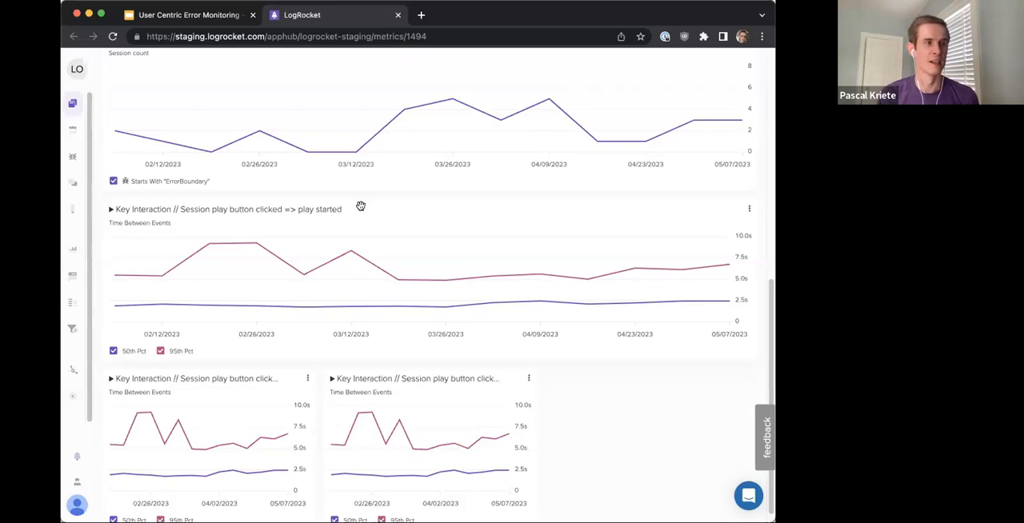
scroll(up, 3)
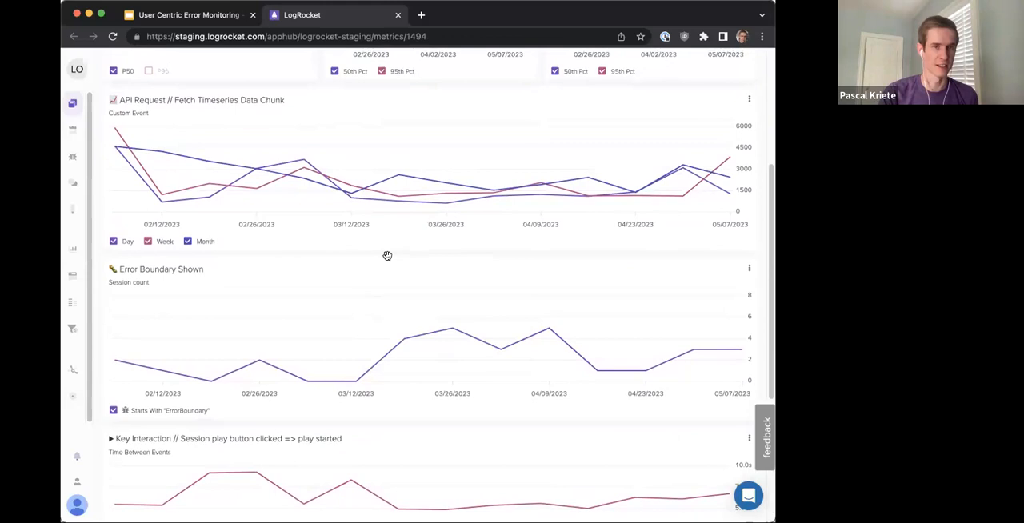
click(183, 15)
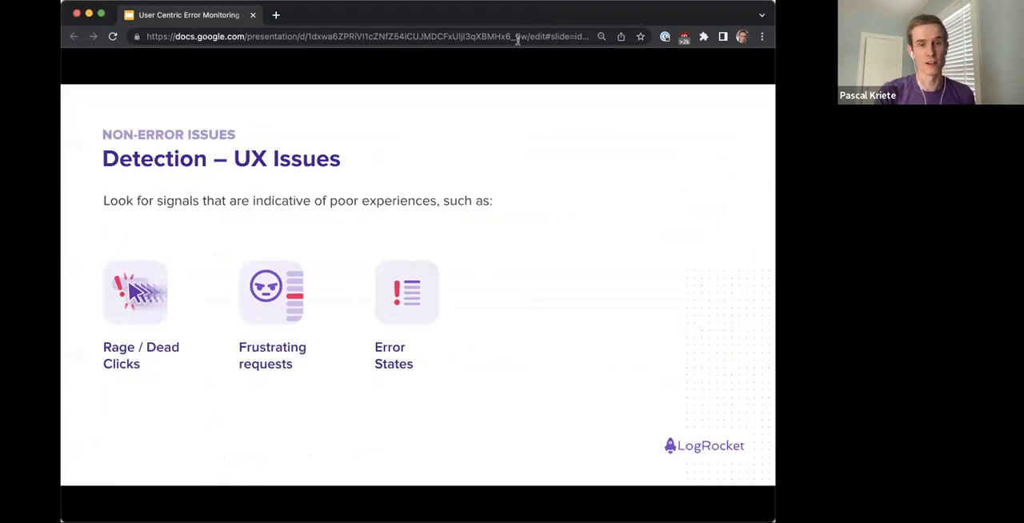
mouse_move(702, 371)
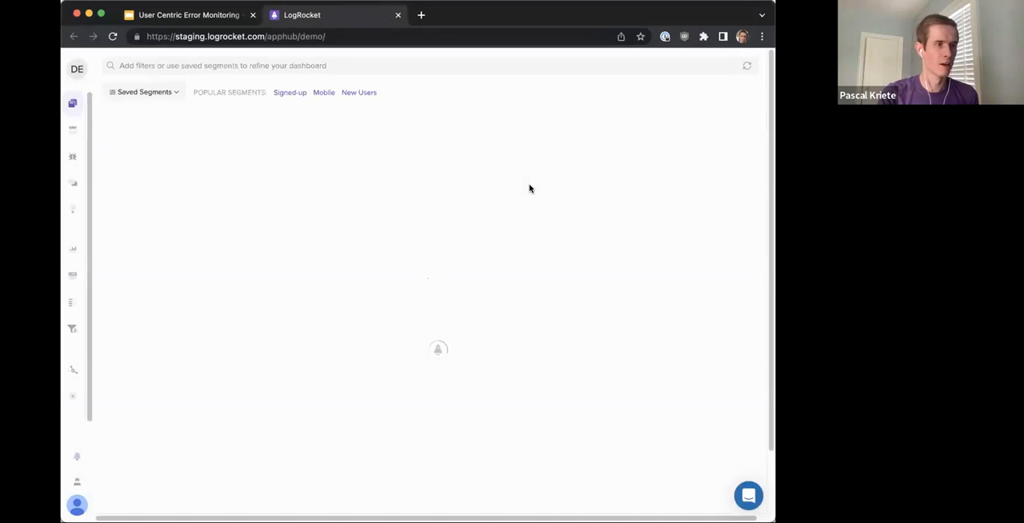
Step: Filter sessions to Rage Clicked and load the Boston replay from May 10th, 2023
text(rage)
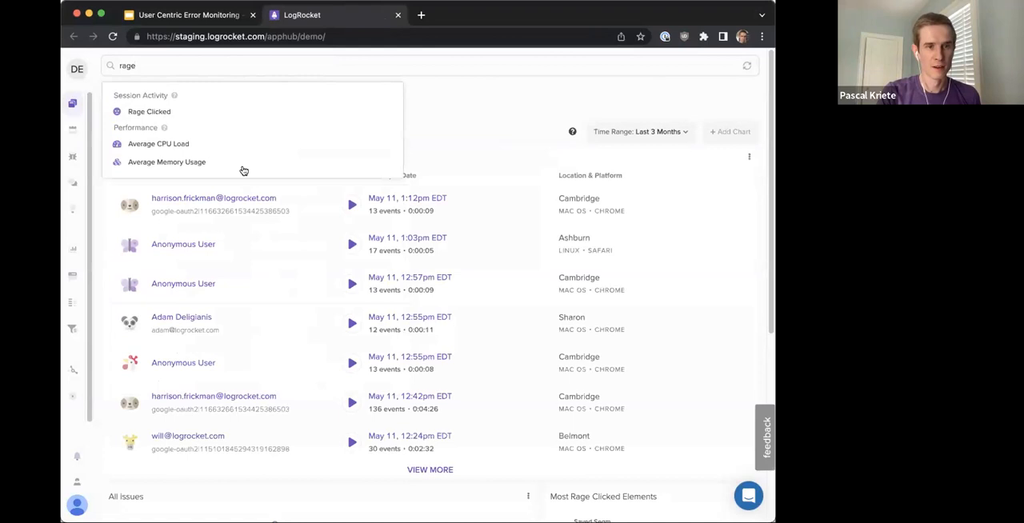
click(148, 112)
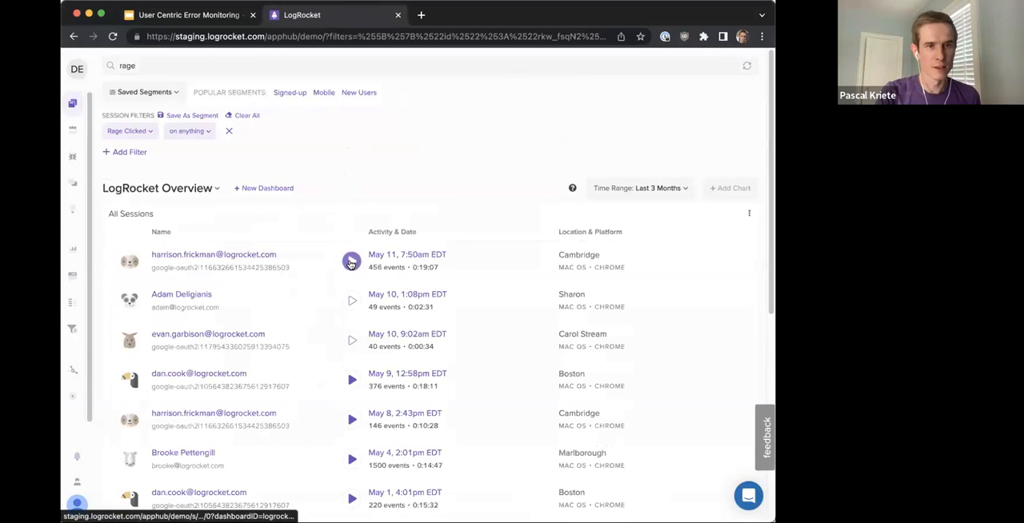
click(350, 262)
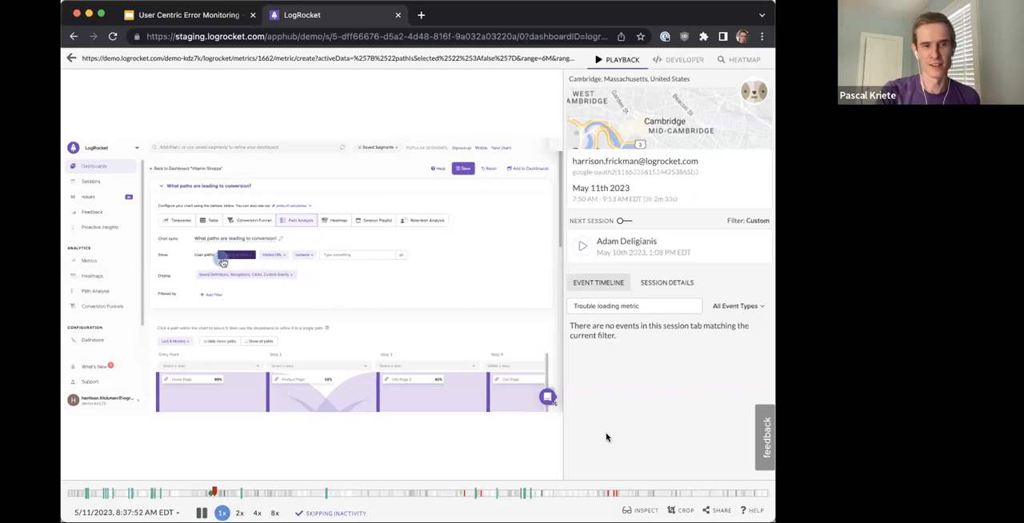
click(236, 254)
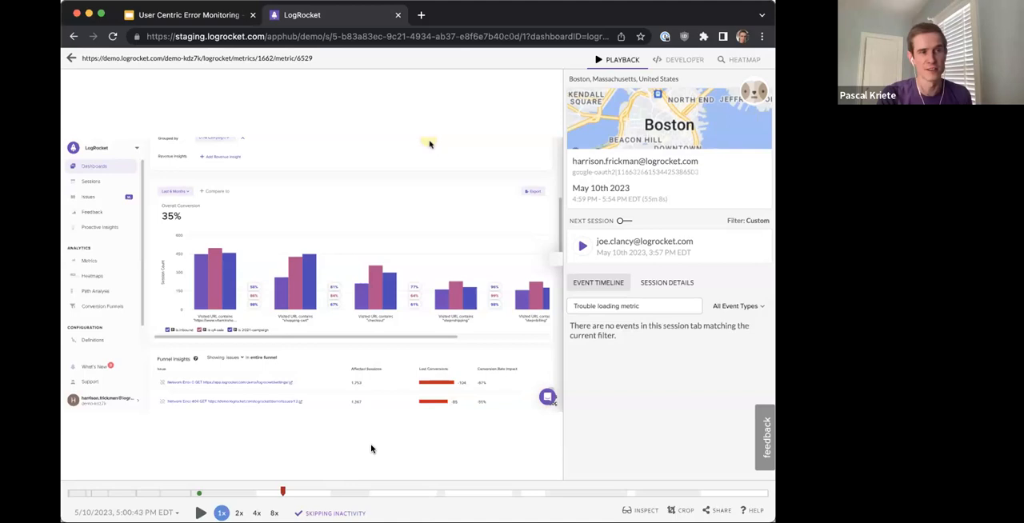
mouse_move(228, 246)
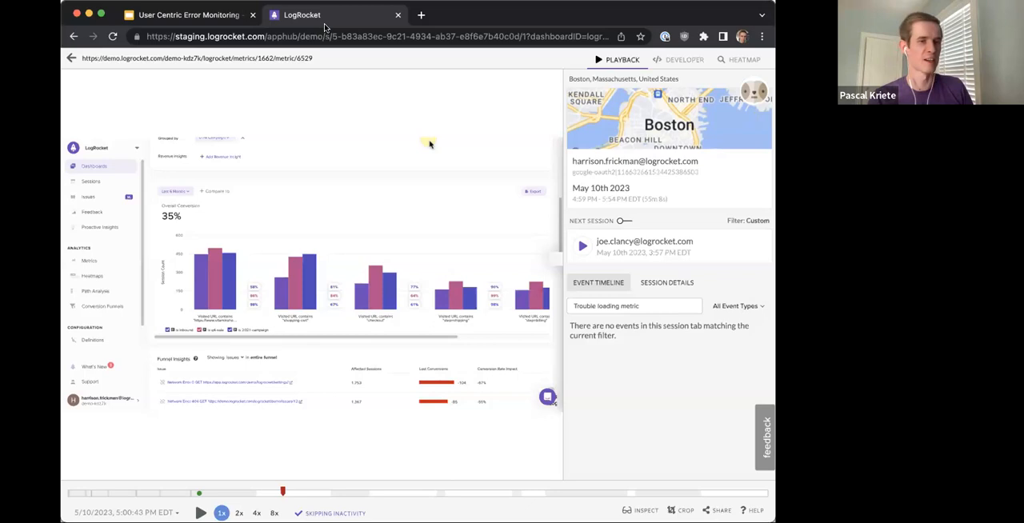
mouse_move(207, 492)
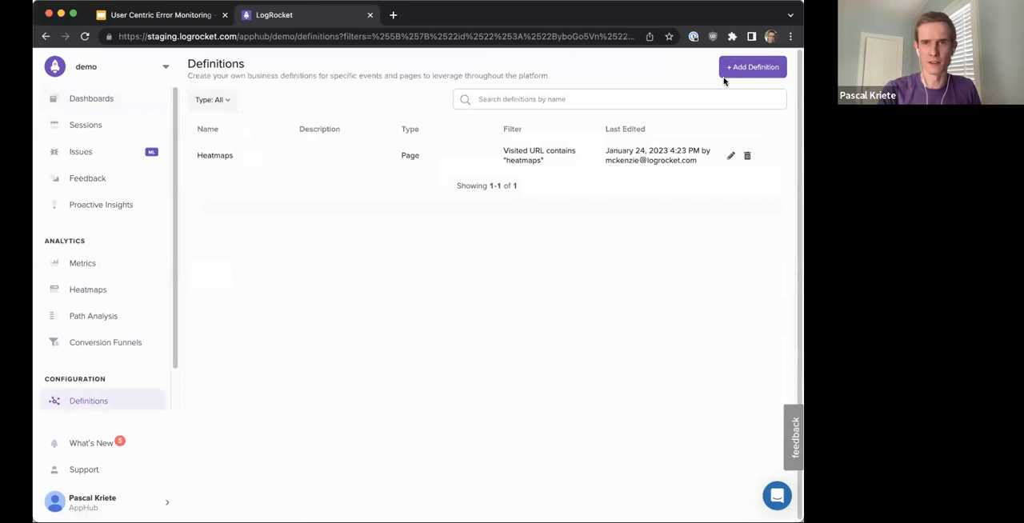
Step: Start a new error-state definition, then close the form and move to Issues
click(751, 67)
text(Error Visib)
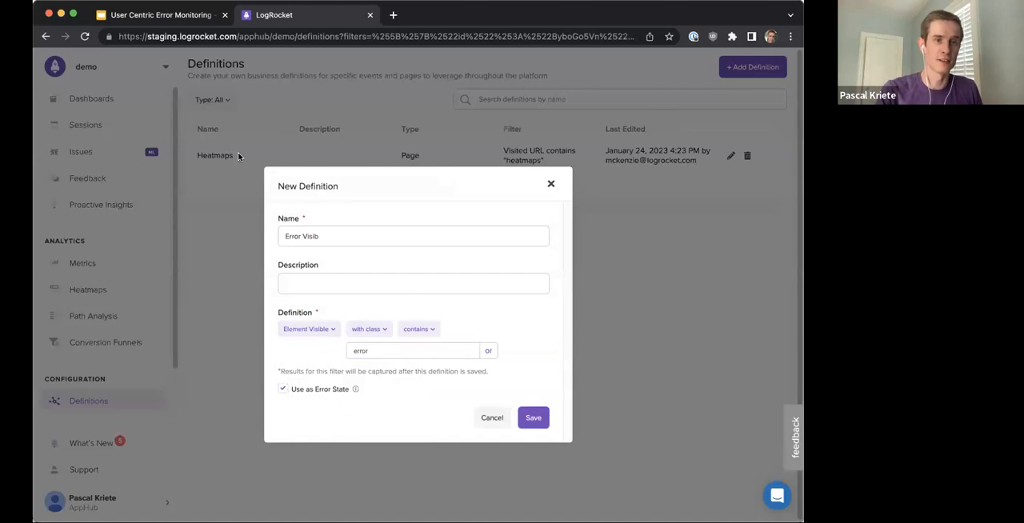
click(80, 150)
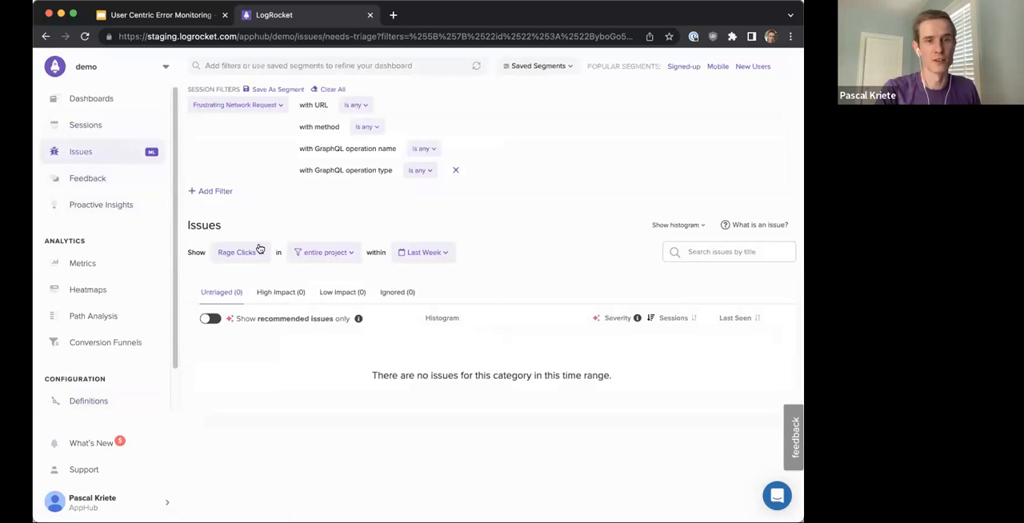
Step: Browse network-request and rage-click issues via the Show issue-type dropdown
click(240, 253)
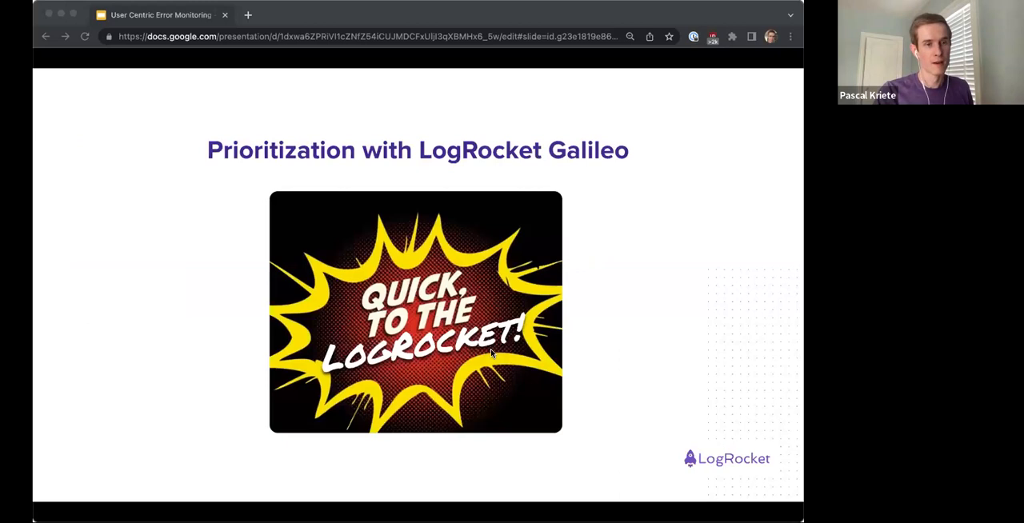
Step: Return from the Galileo slide to the LogRocket Website project's recommended issues
click(304, 15)
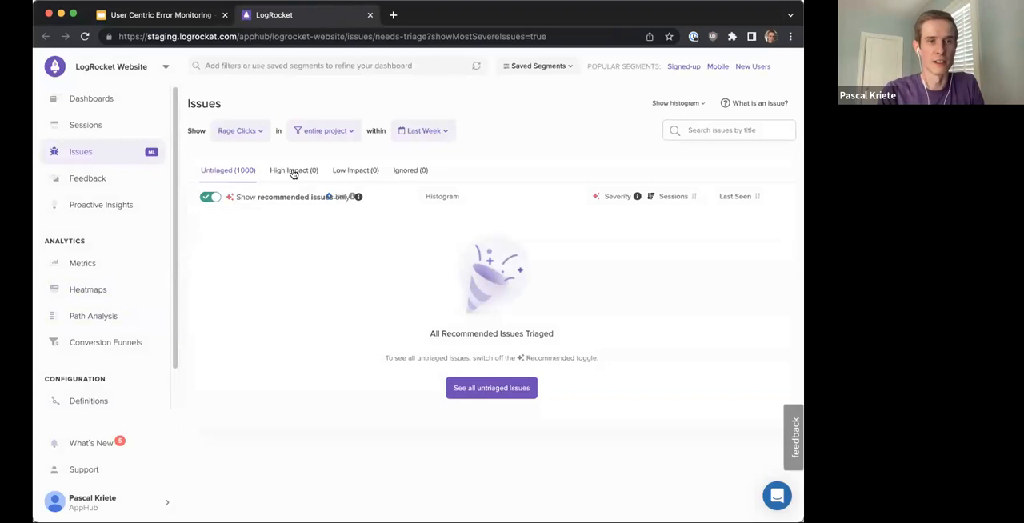
Step: List Developer Issues over the last month with the High Impact tab showing five issues
click(422, 131)
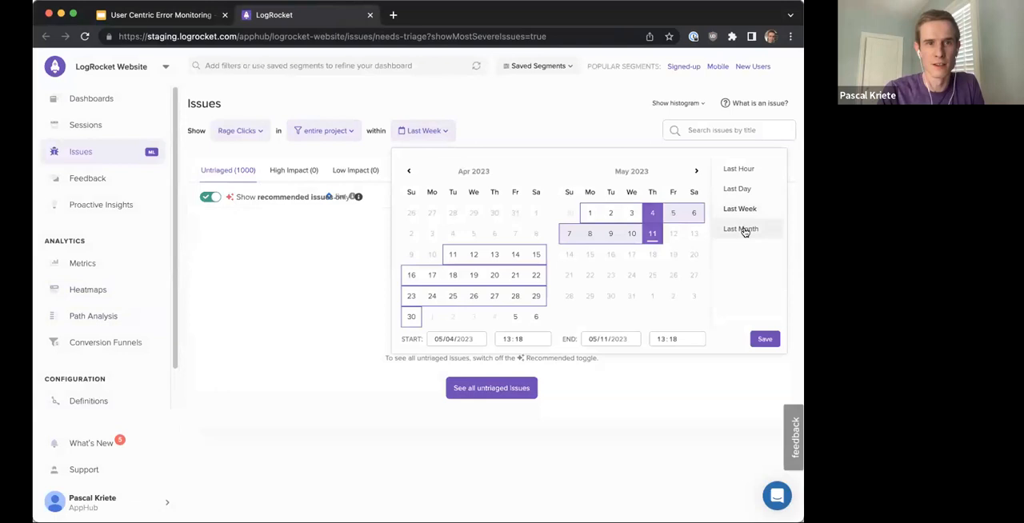
click(739, 229)
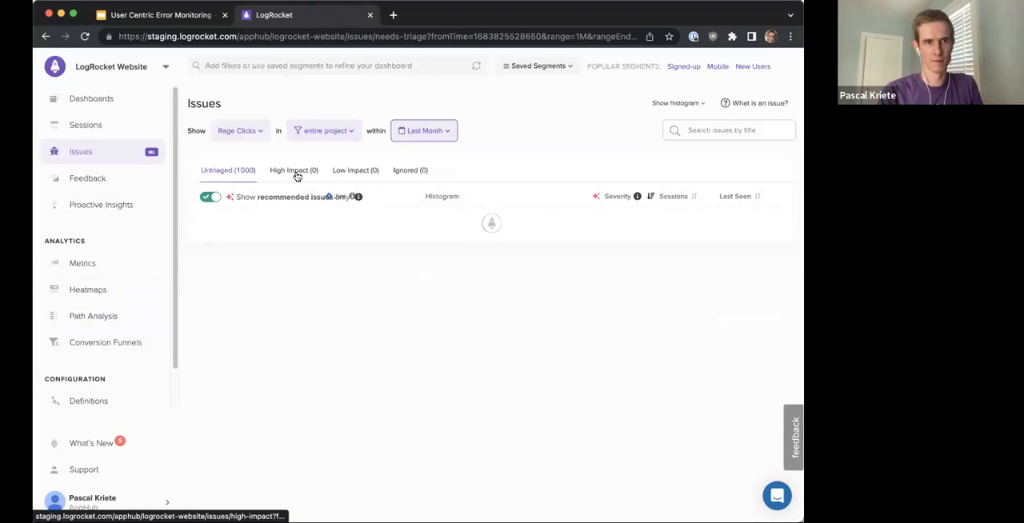
click(237, 131)
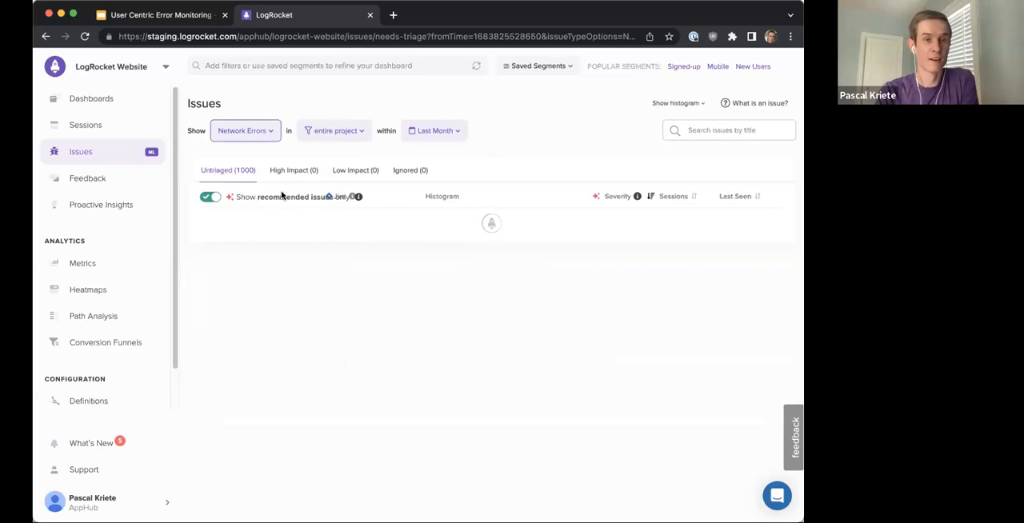
click(294, 169)
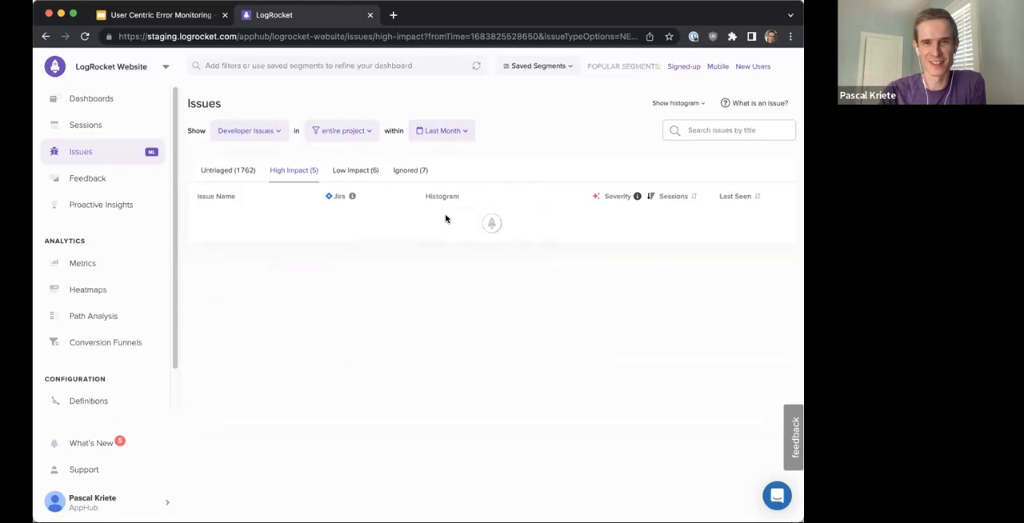
mouse_move(435, 259)
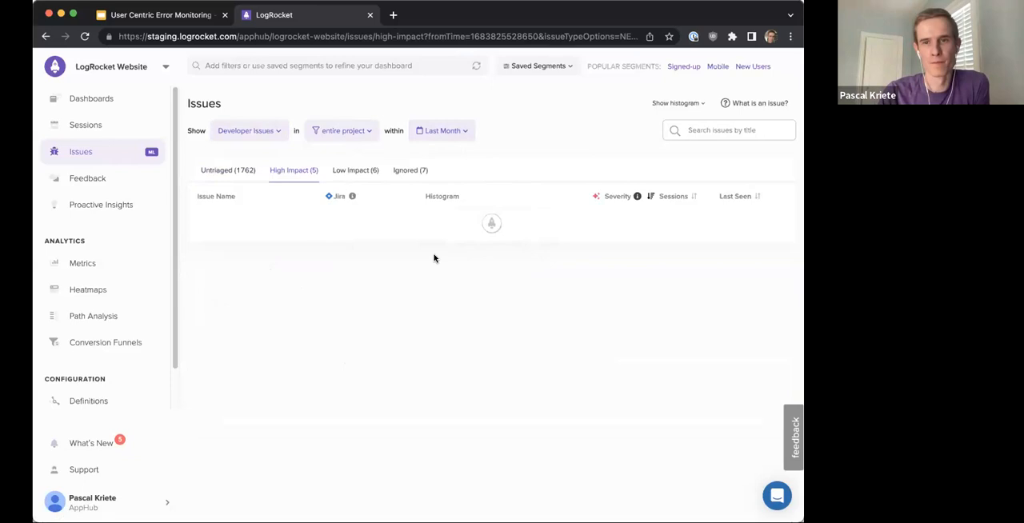
Step: Limit the high-impact Developer Issues to Last Week, listing five JS errors
click(442, 131)
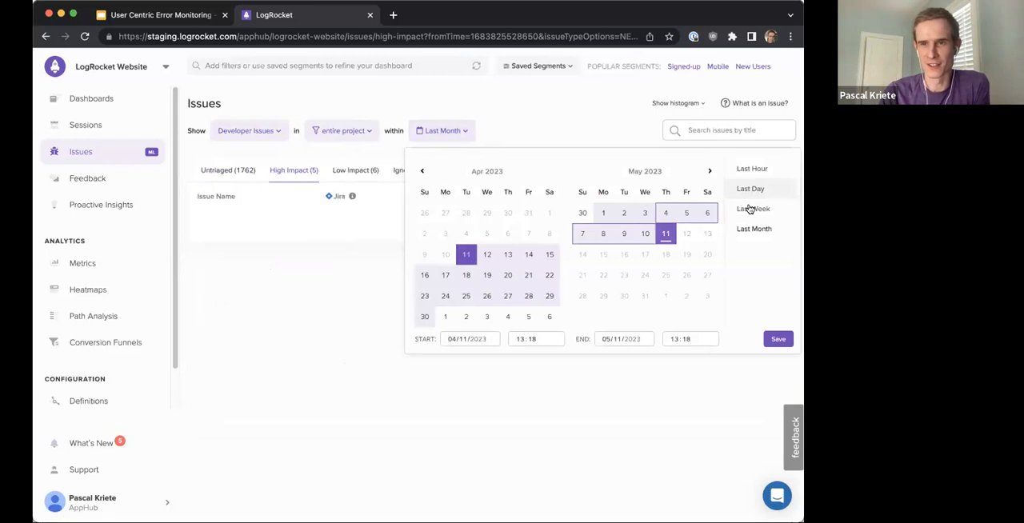
click(752, 208)
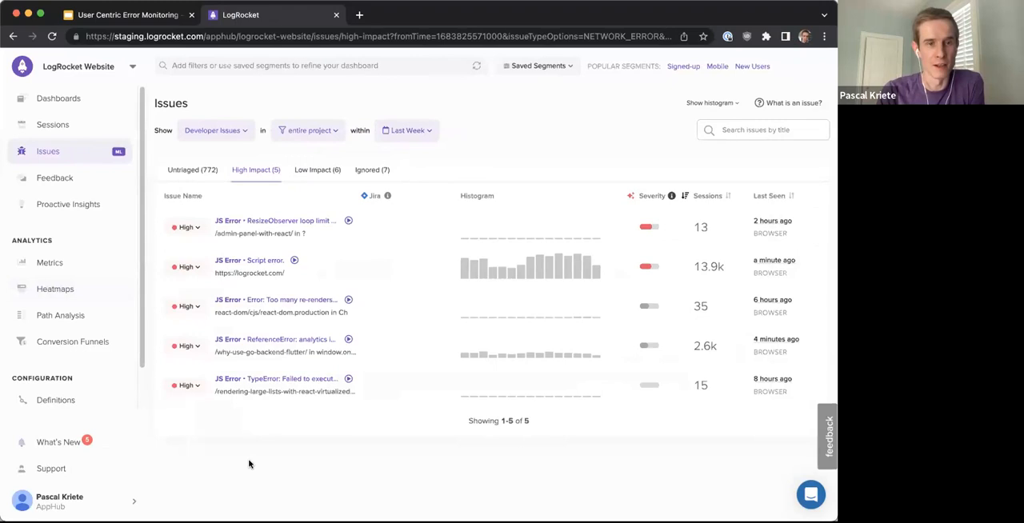
mouse_move(649, 307)
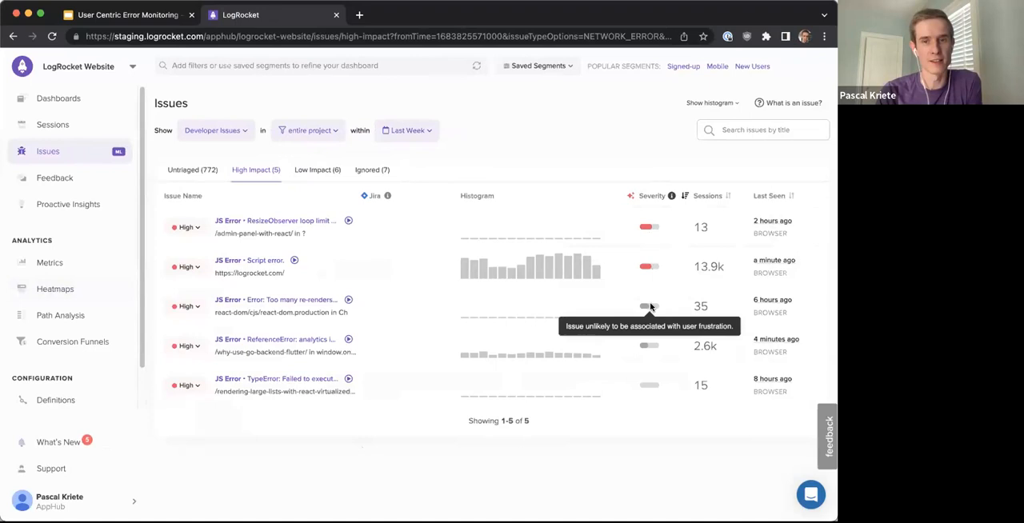
mouse_move(422, 288)
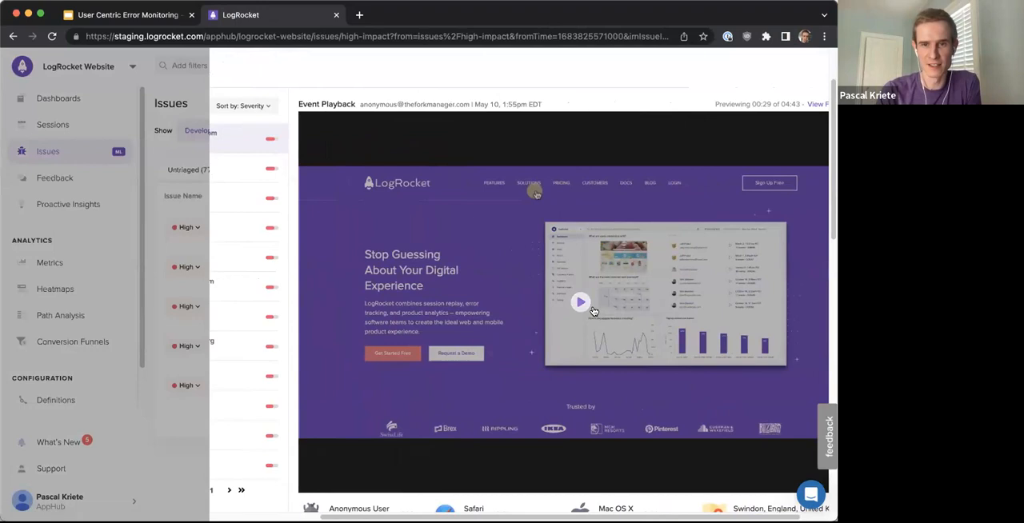
Step: Play the session replay for the 'analytics is not defined' ReferenceError issue
click(579, 301)
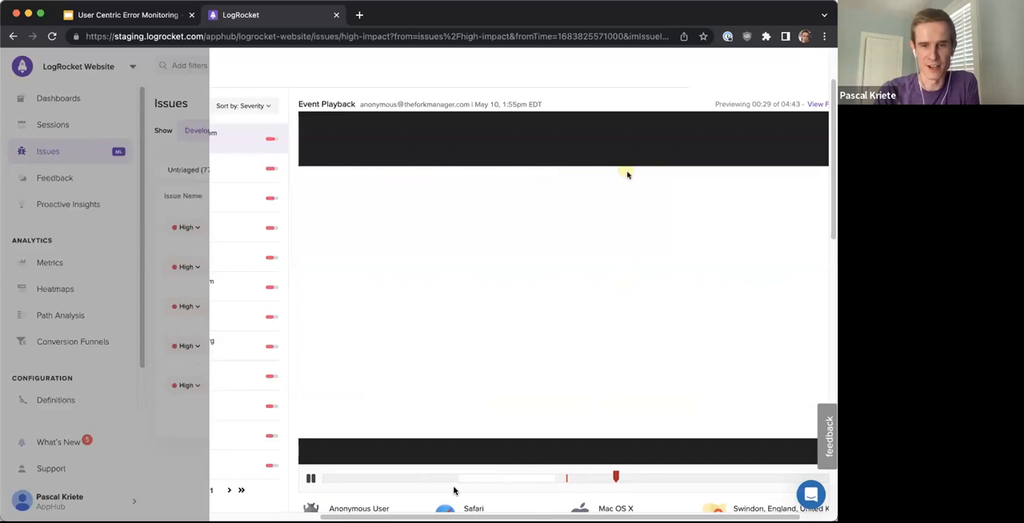
click(310, 478)
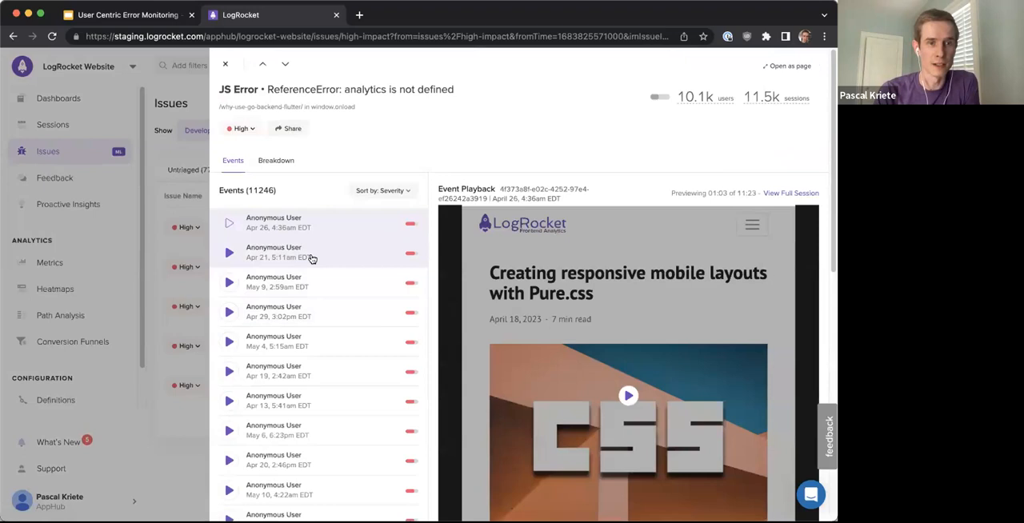
Step: Replay the Apr 21, 5:11am Anonymous User session, then return to the high-impact issues list
click(312, 252)
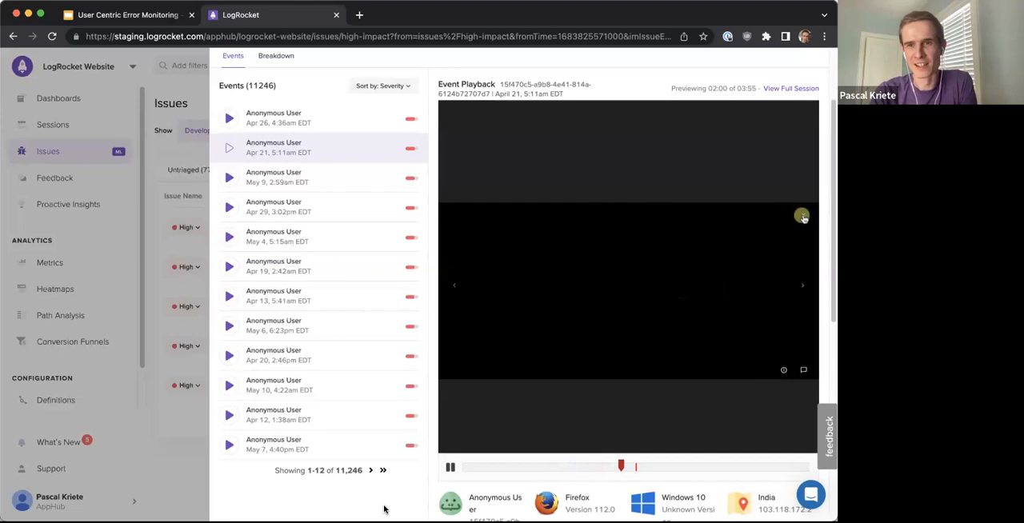
click(449, 467)
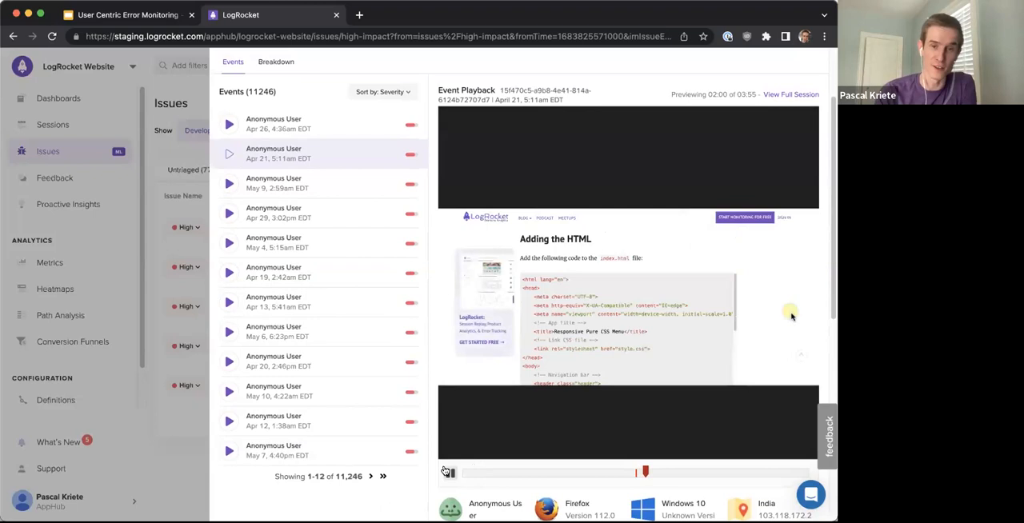
click(448, 472)
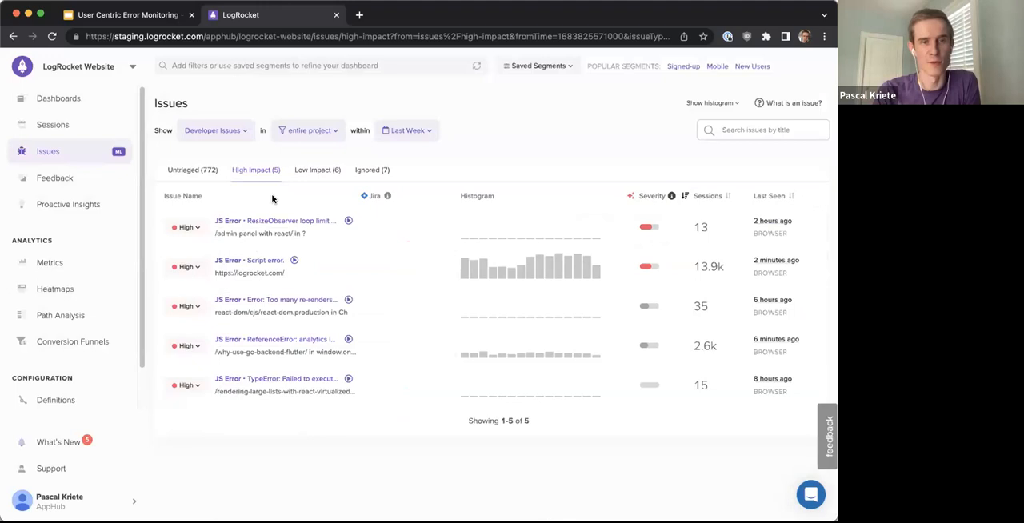
mouse_move(387, 432)
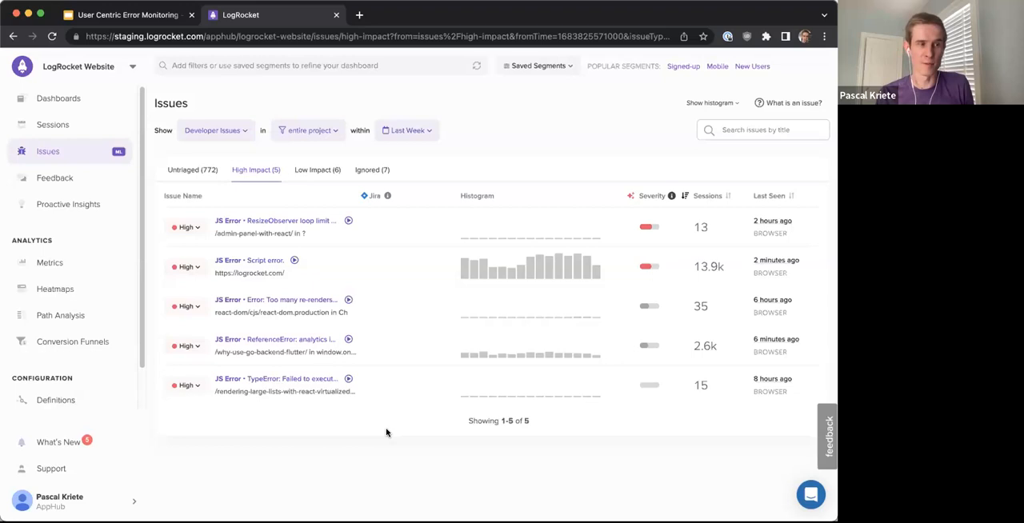
mouse_move(246, 254)
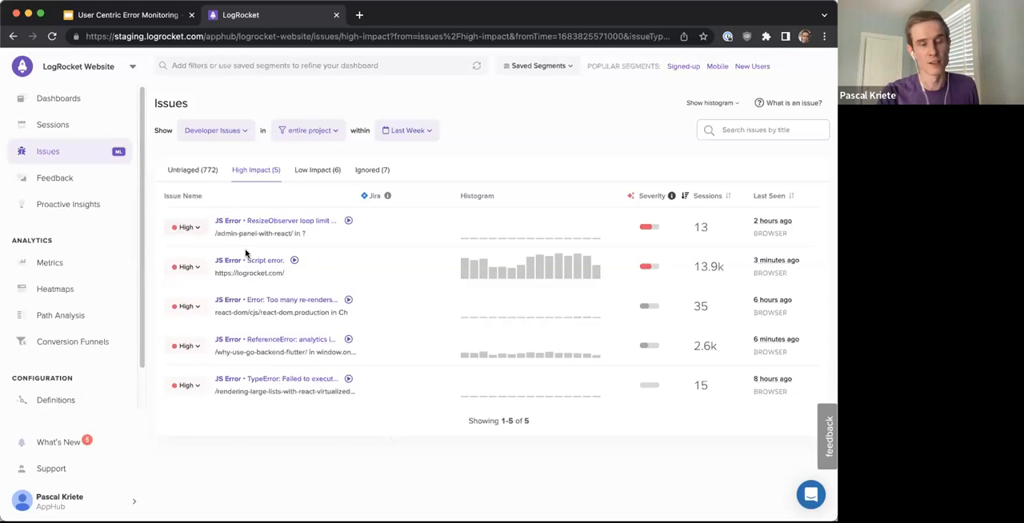
mouse_move(285, 314)
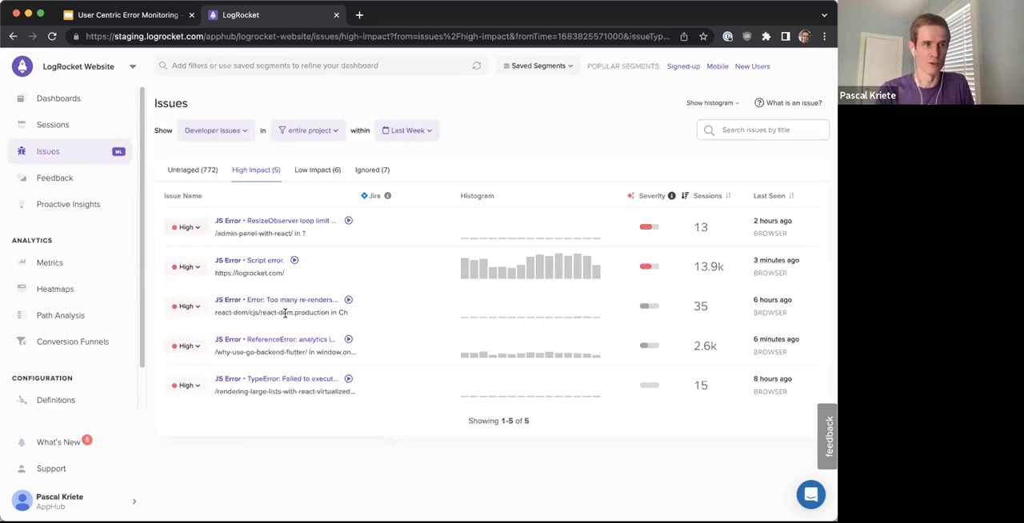
mouse_move(333, 312)
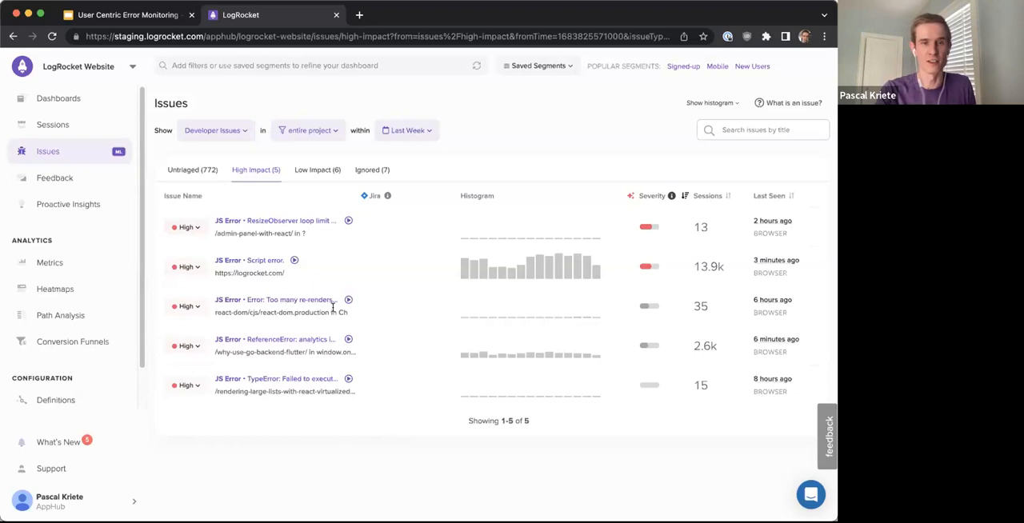
mouse_move(407, 431)
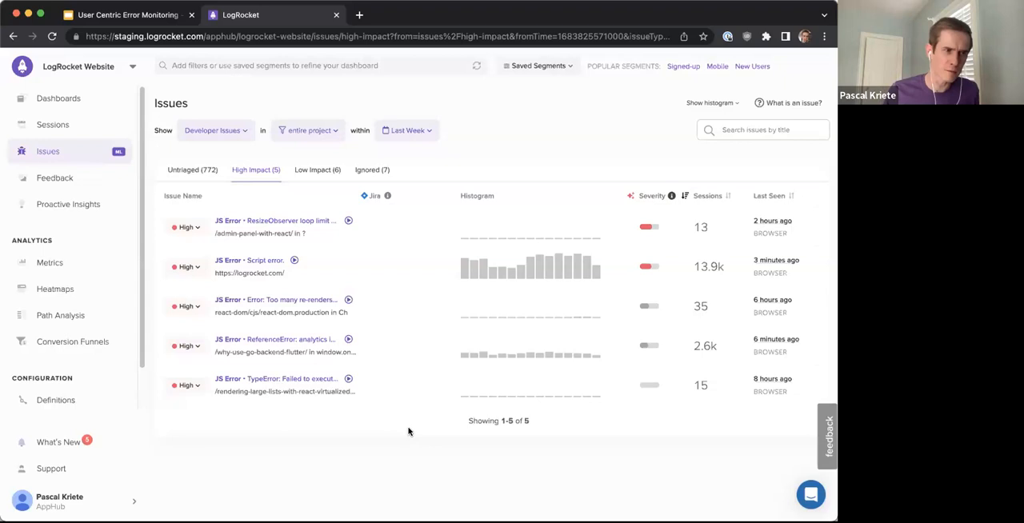
mouse_move(234, 182)
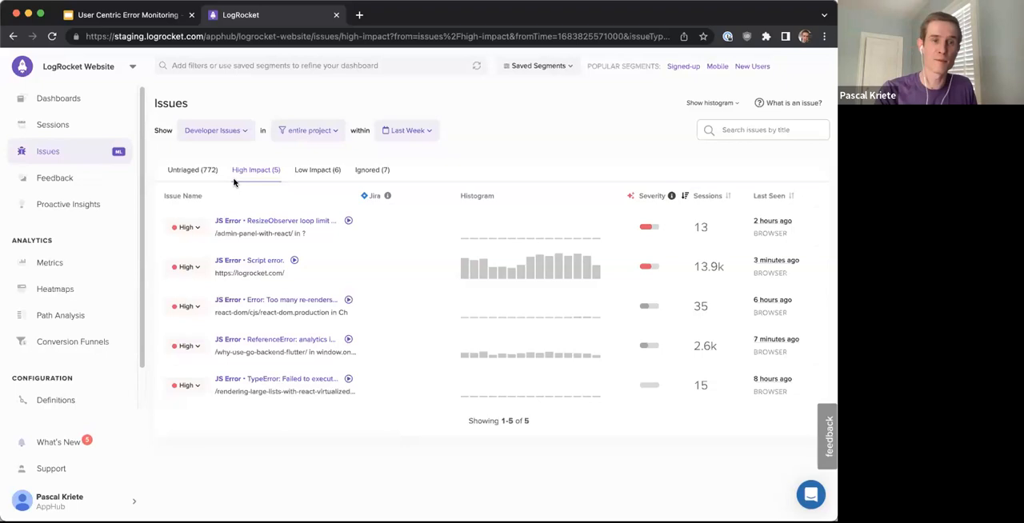
Step: Switch the Issues page to Untriaged with recommended issues only
click(192, 169)
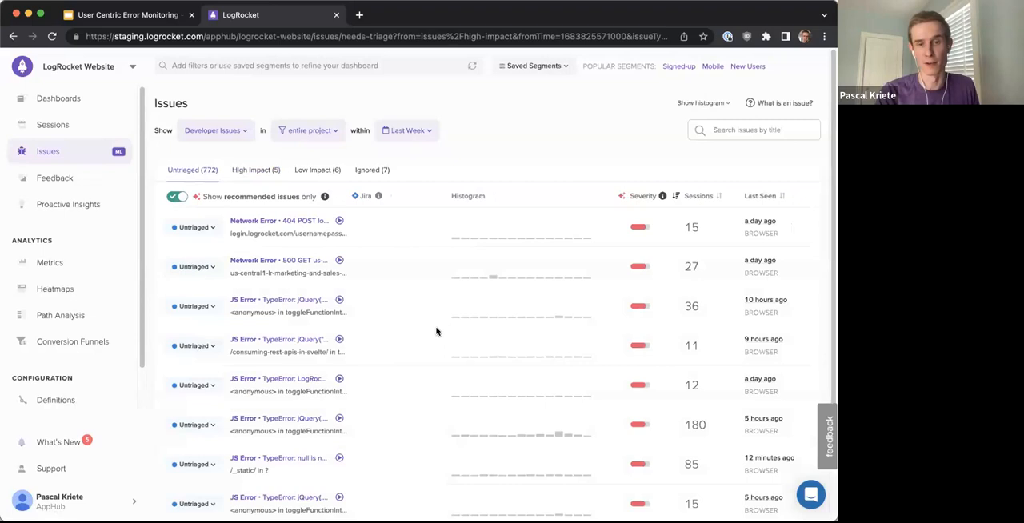
mouse_move(390, 342)
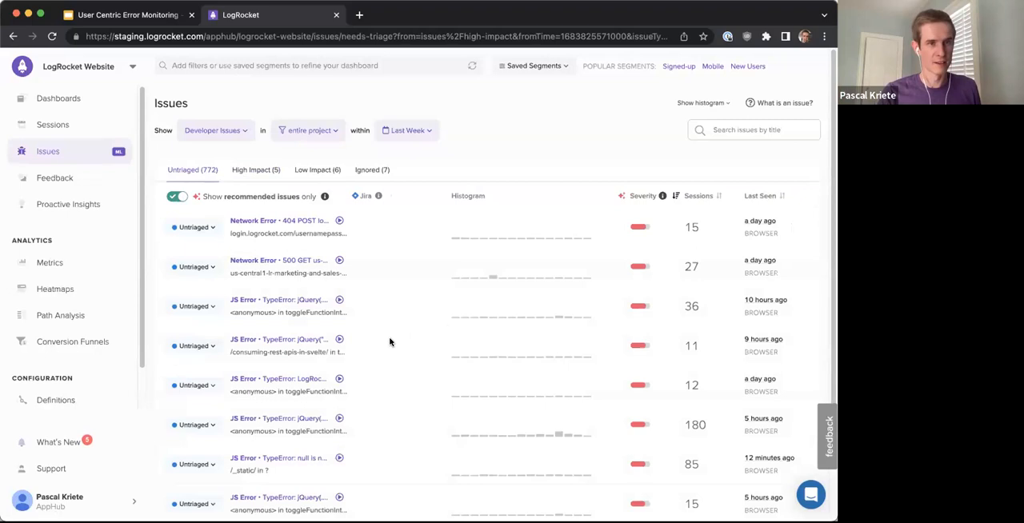
mouse_move(413, 14)
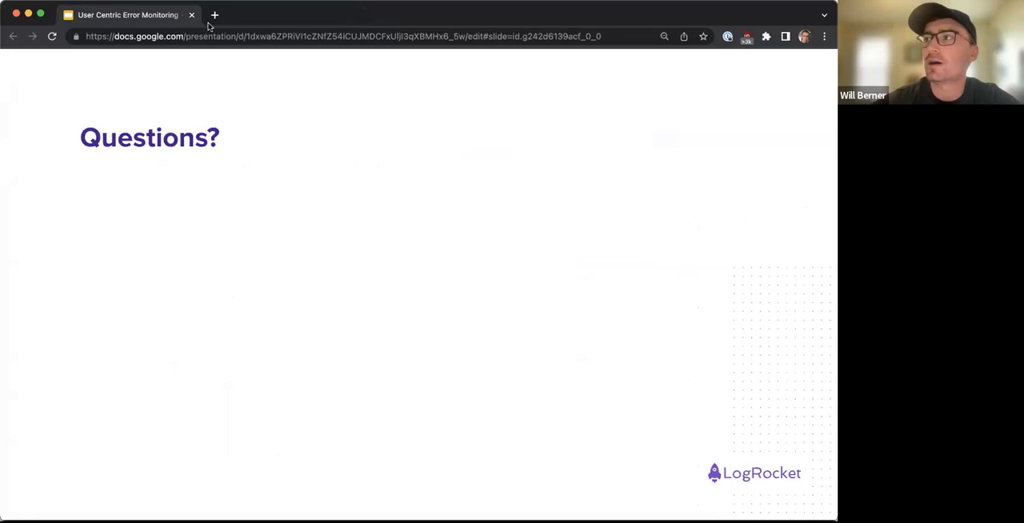
mouse_move(208, 74)
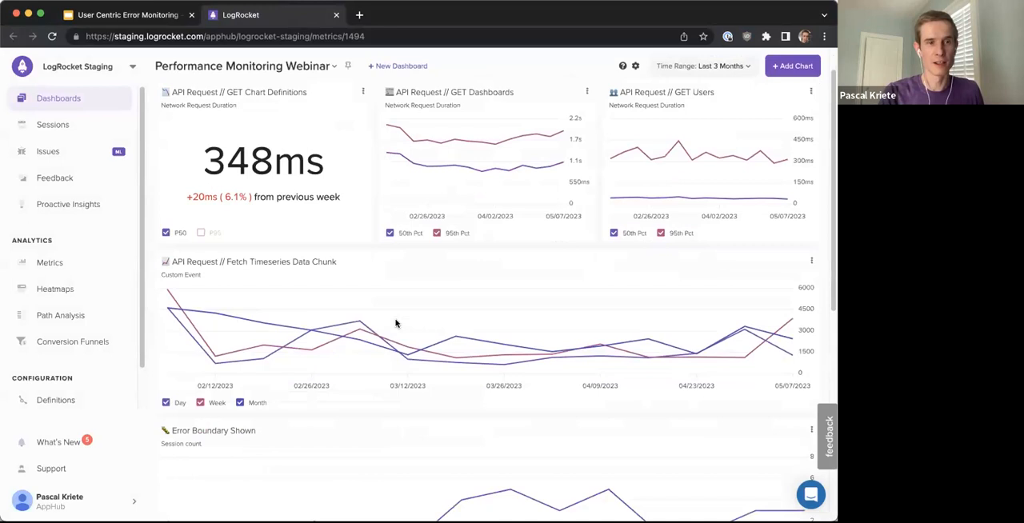
Step: Open the API Request // GET Dashboards chart via View/Edit to show its Slack alert rule
click(586, 91)
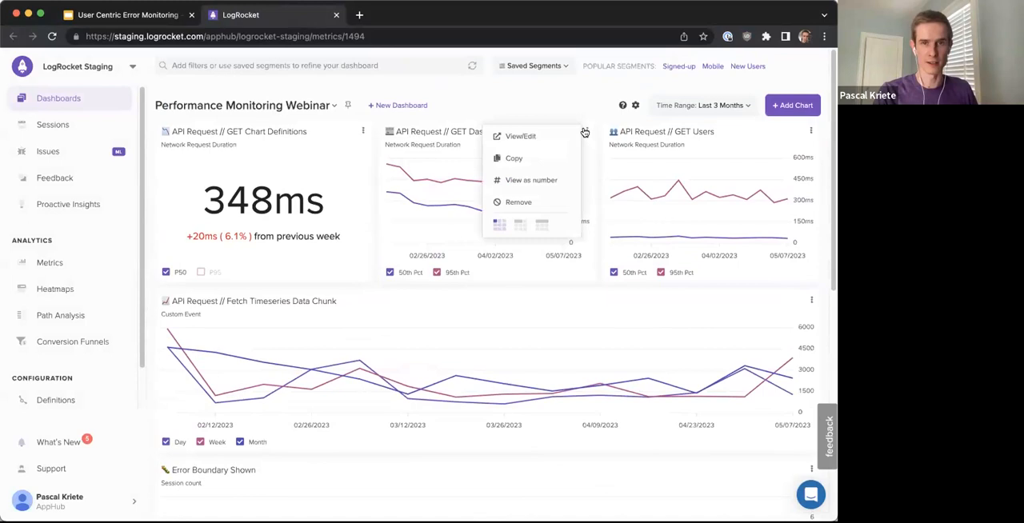
click(521, 136)
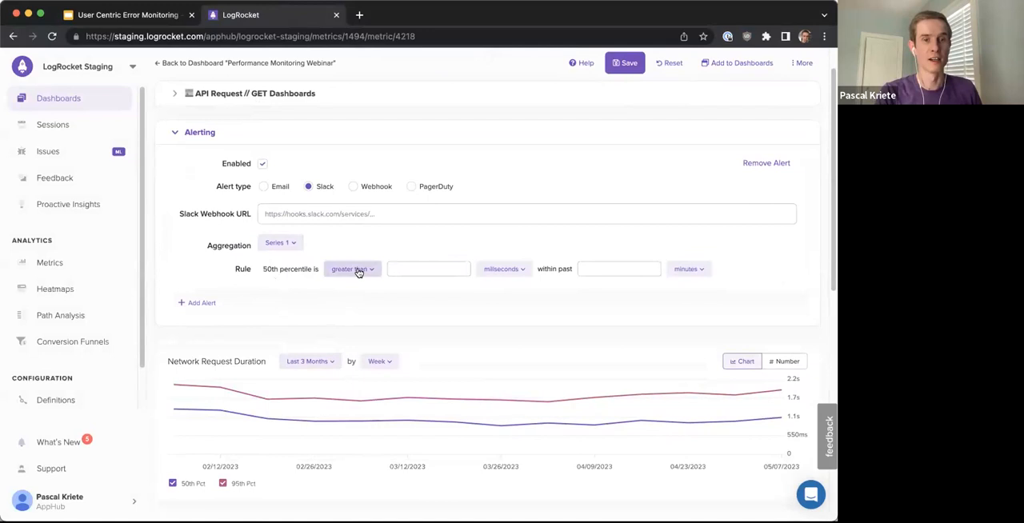
Step: Touch the alert threshold field, then collapse the Alerting section above the chart
click(428, 269)
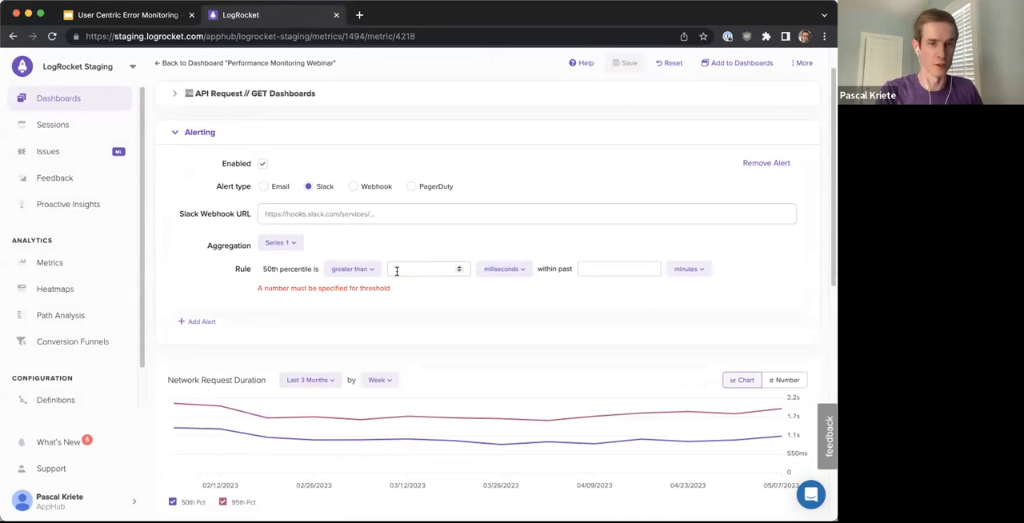
mouse_move(387, 197)
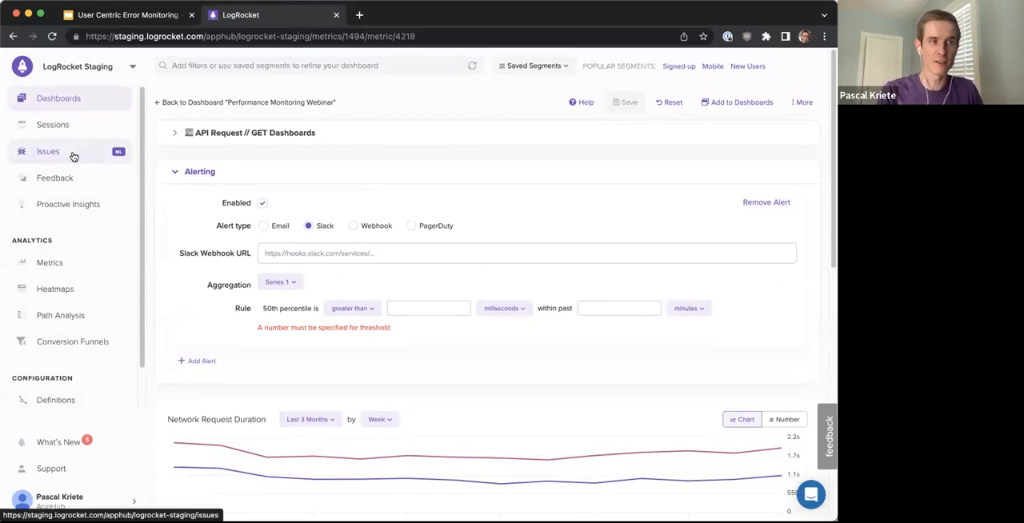
click(199, 171)
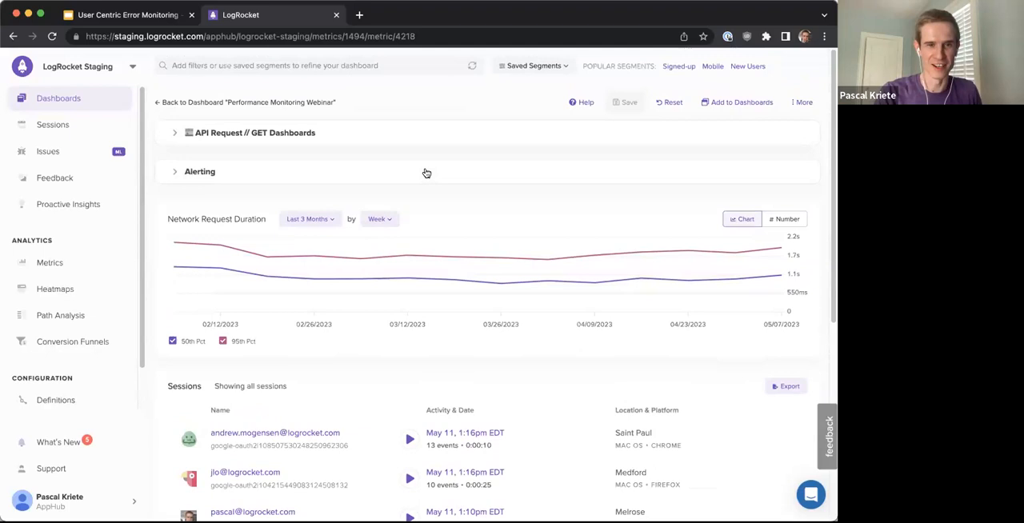
mouse_move(428, 204)
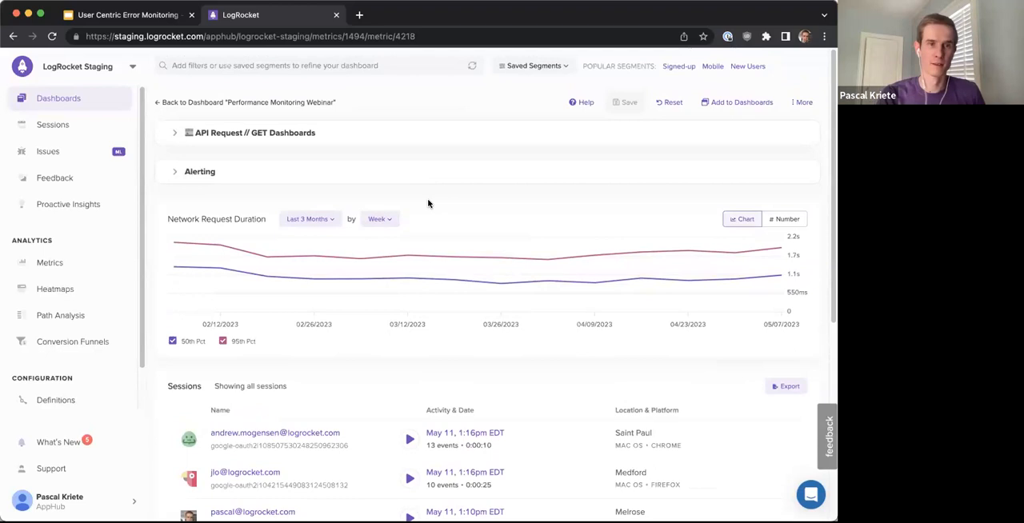
scroll(down, 3)
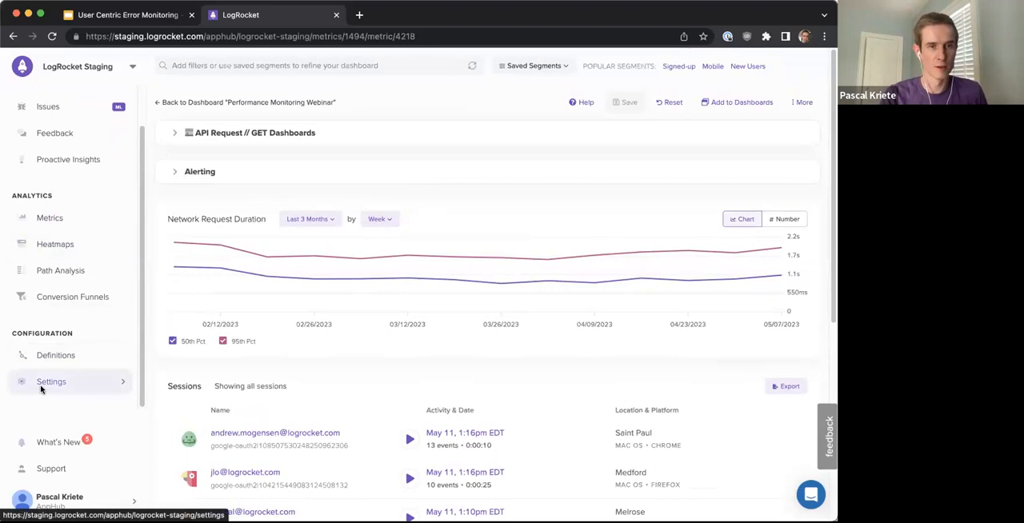
Step: Go to Settings and expand Install LogRocket to show the script-tag snippet
click(51, 381)
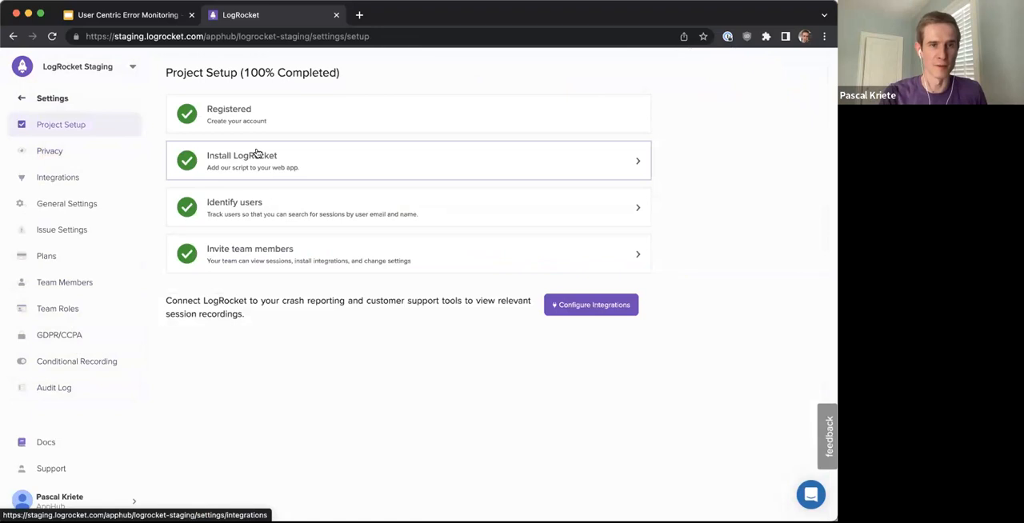
click(407, 160)
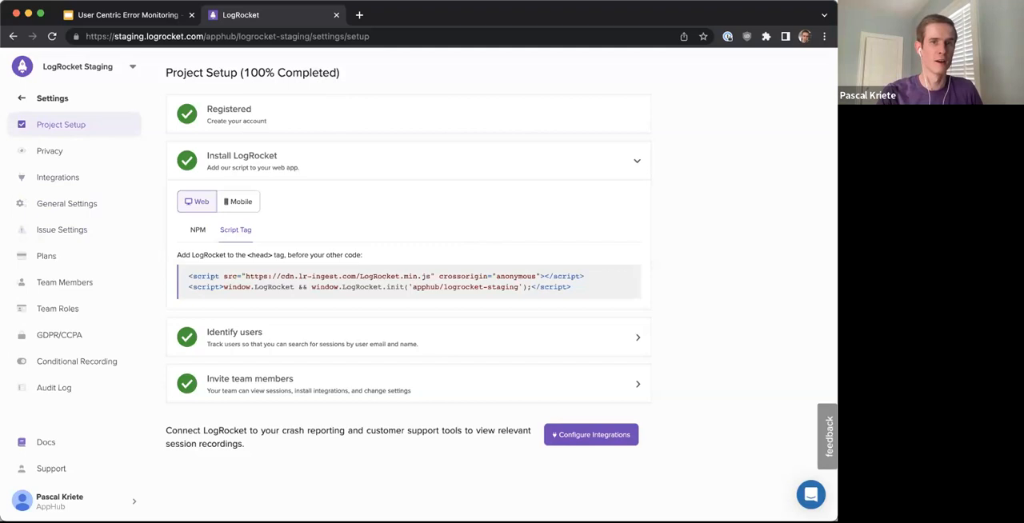
mouse_move(343, 89)
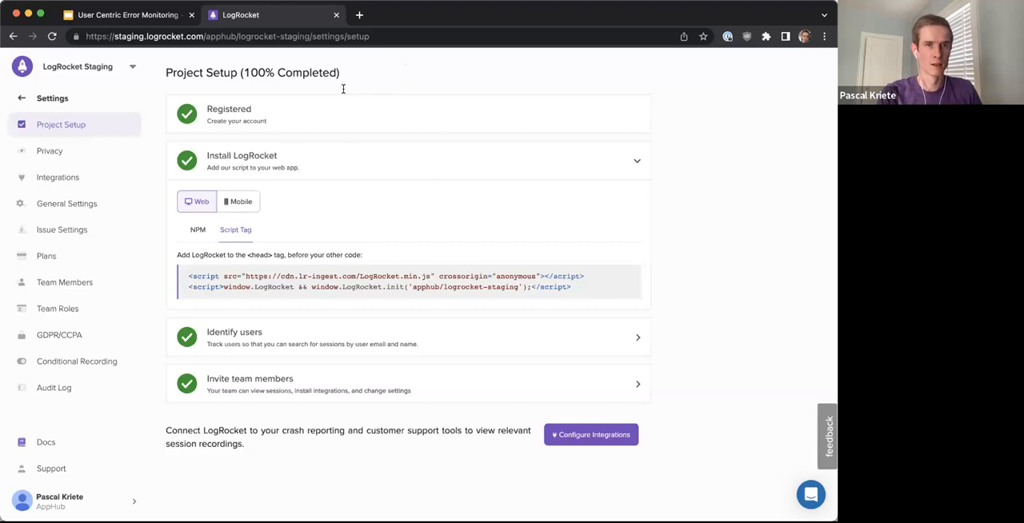